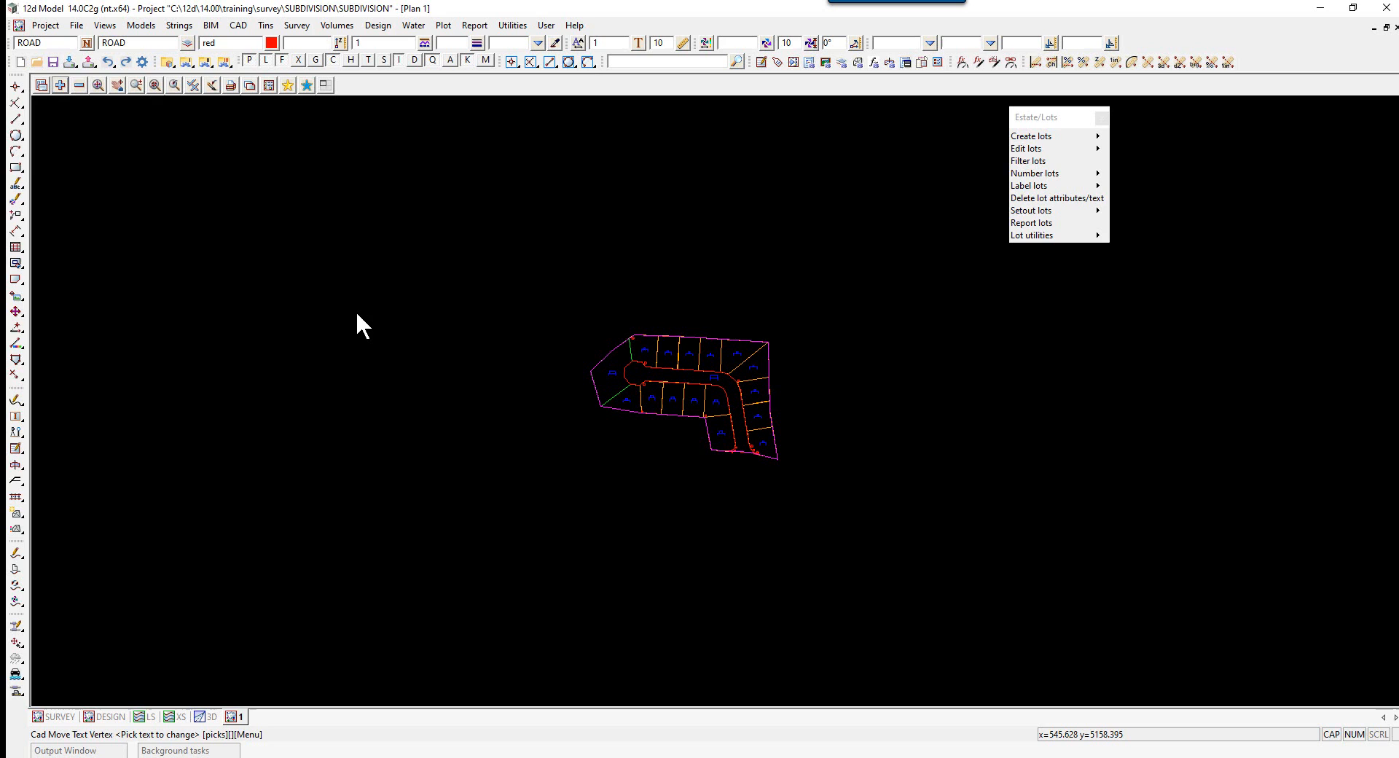
mouse_move(1032, 235)
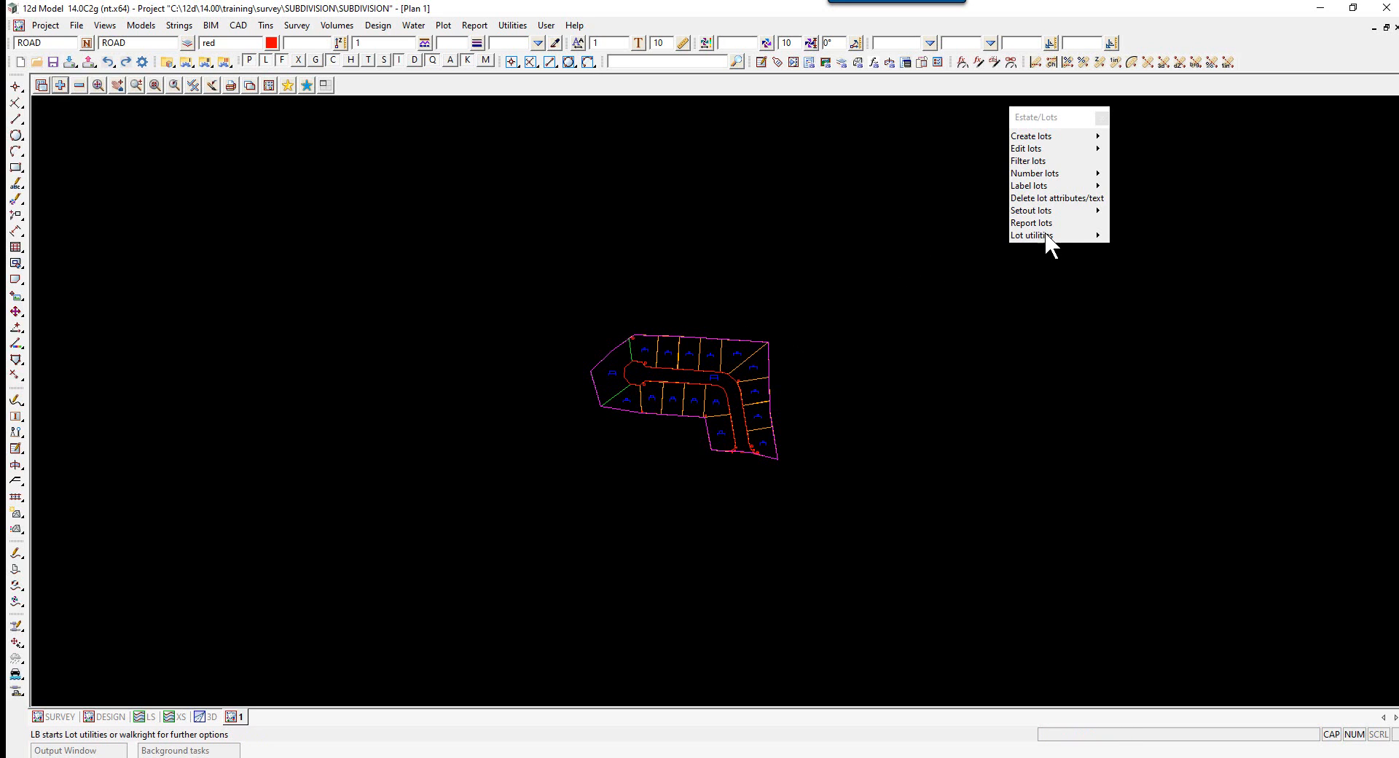
mouse_move(1031, 124)
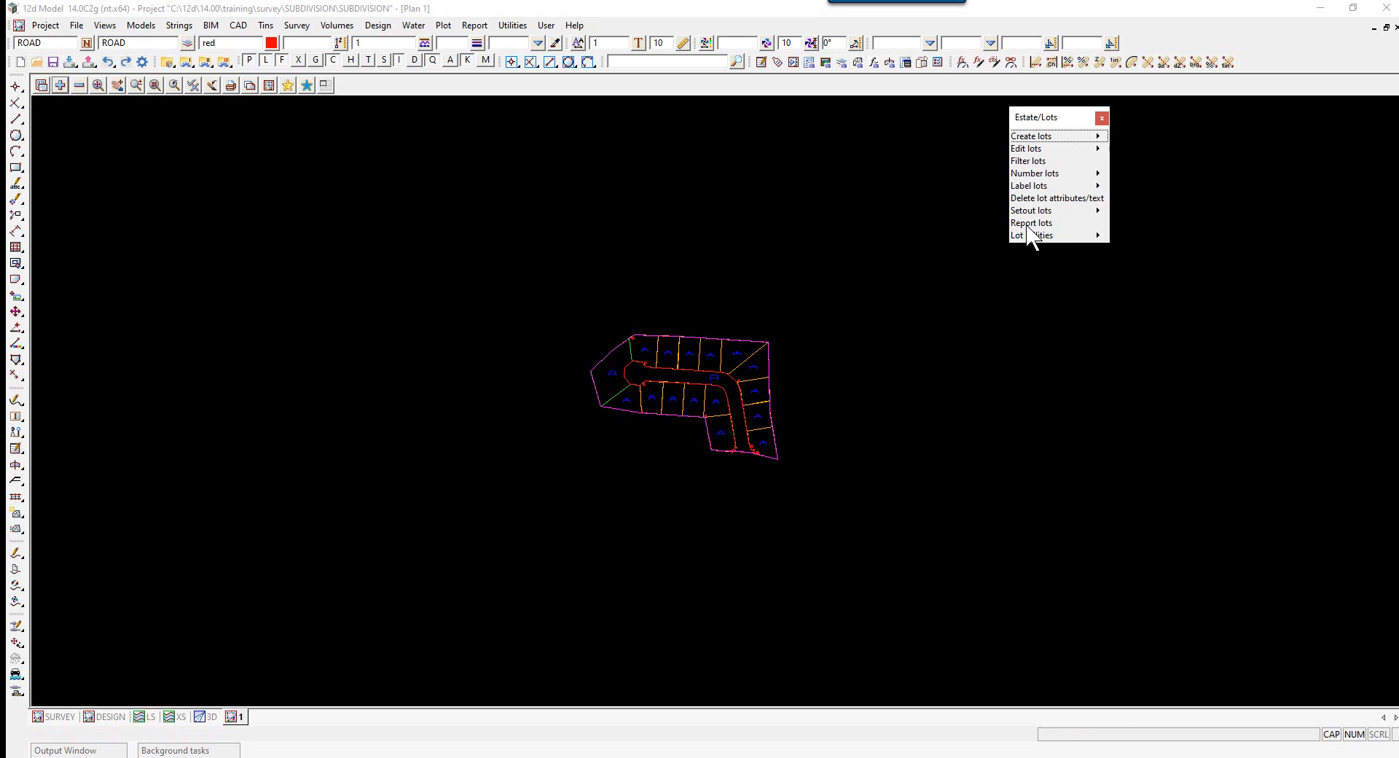
Step: Set up Report Lots with data source view 1 and report type 'sort by type'
left_click(1032, 223)
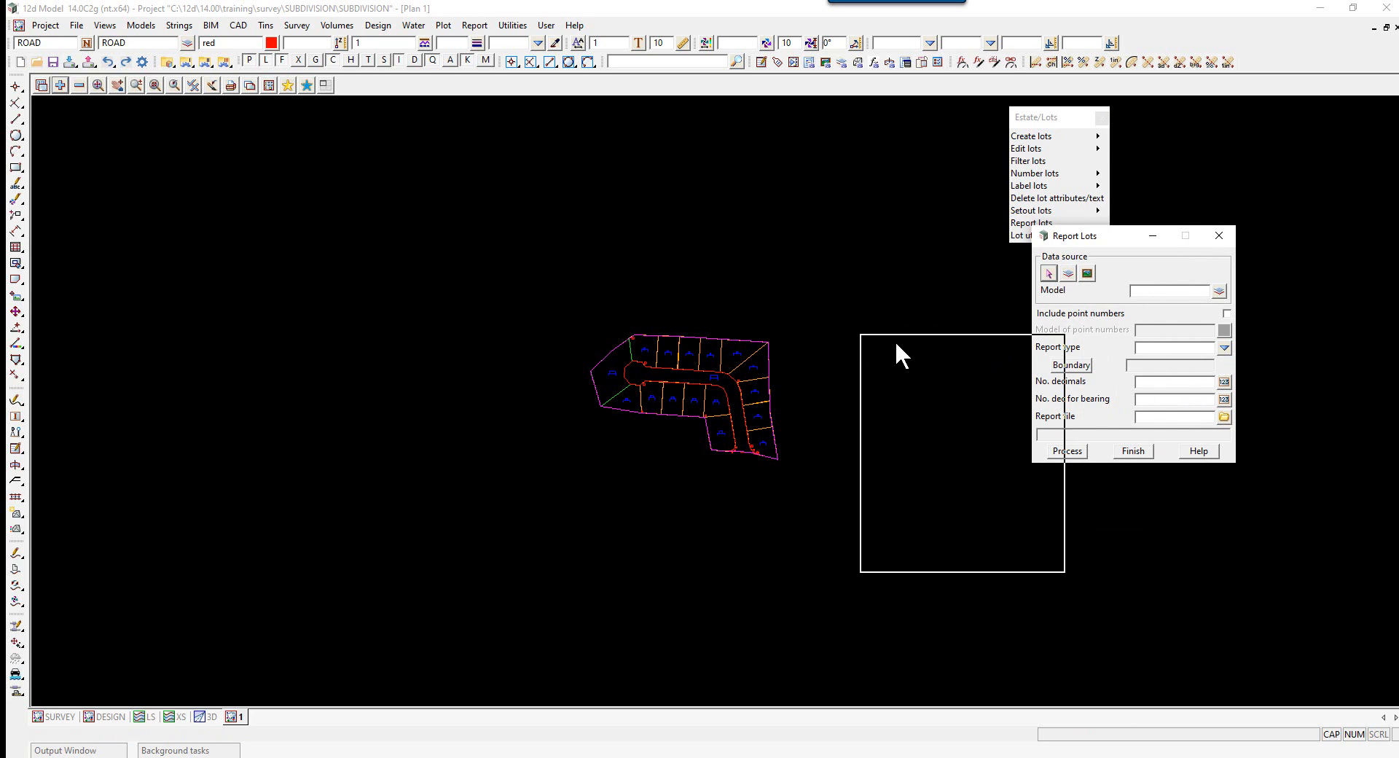
left_click_drag(1070, 234, 904, 346)
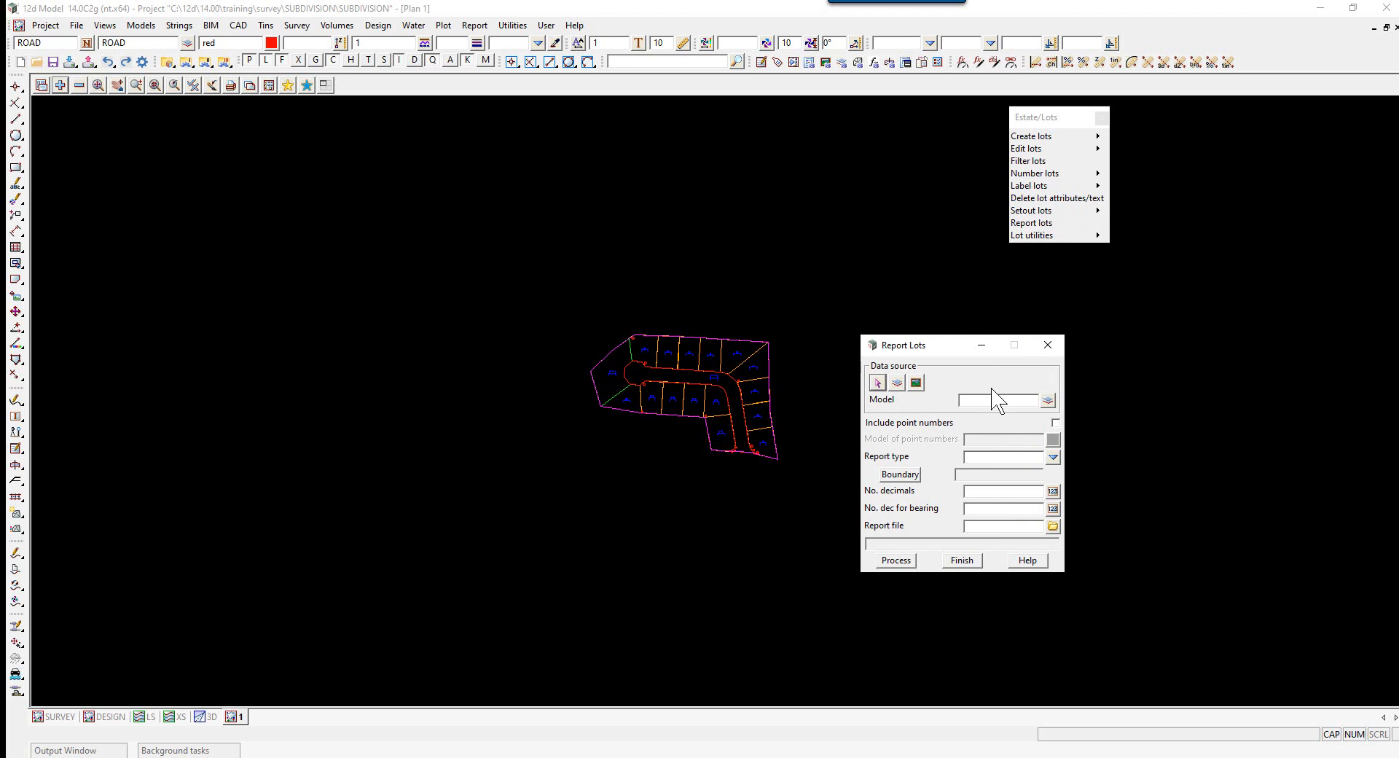
left_click(898, 382)
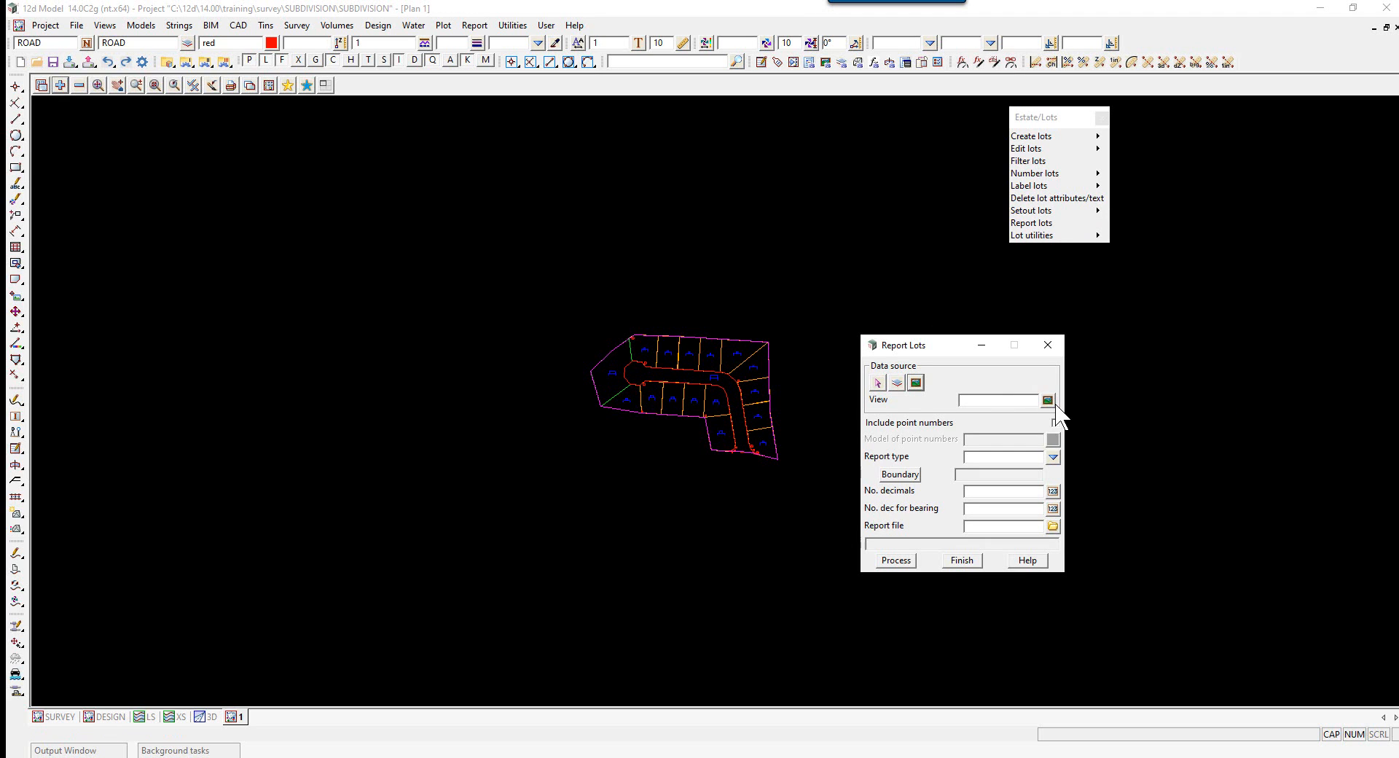
type("1")
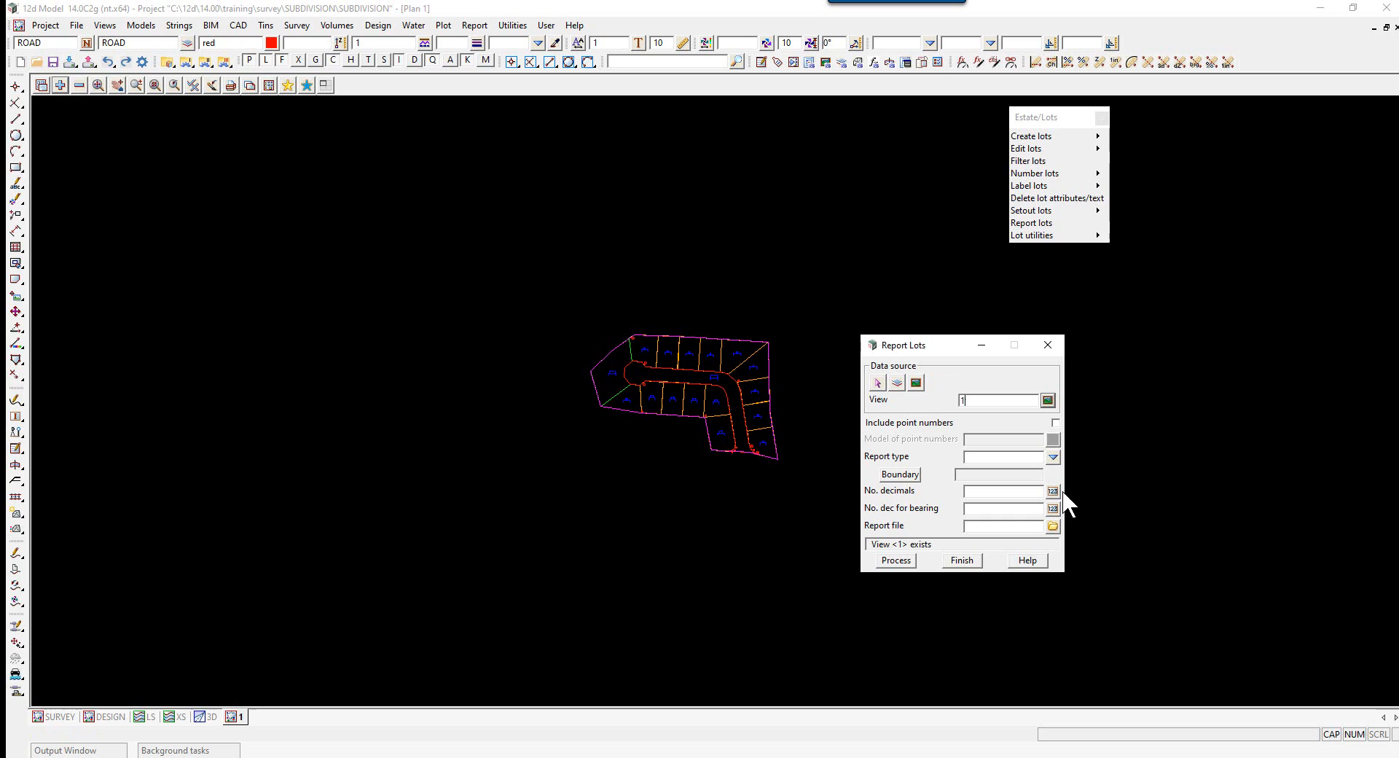
mouse_move(1051, 420)
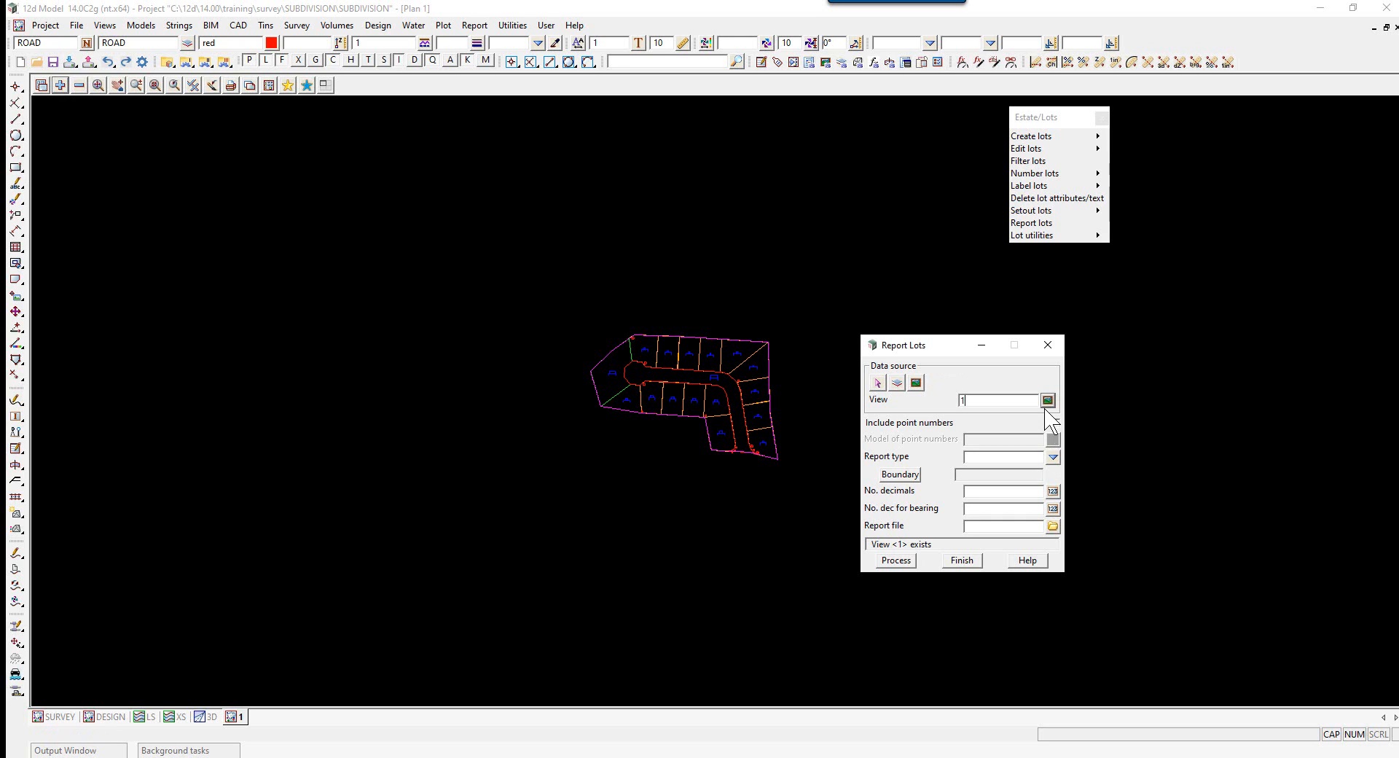
mouse_move(938, 473)
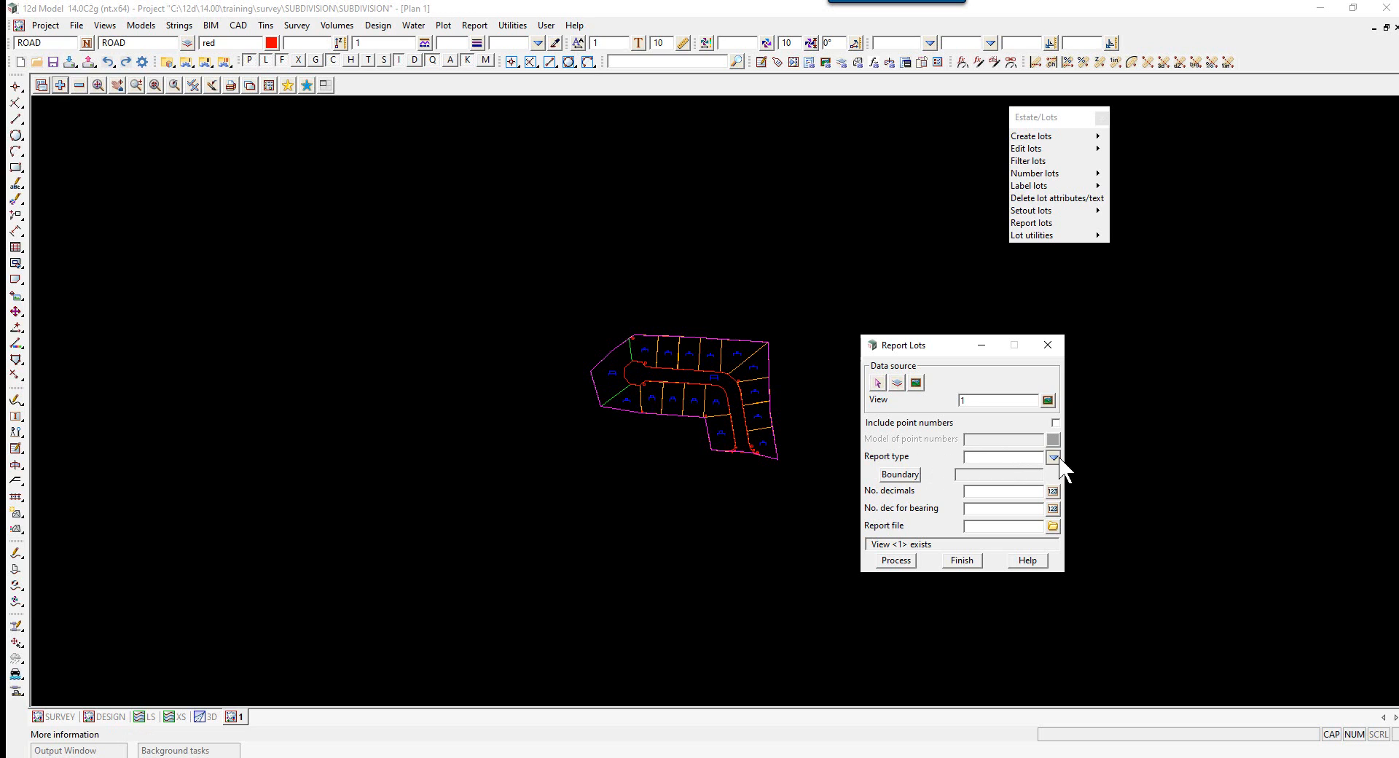
left_click(1054, 457)
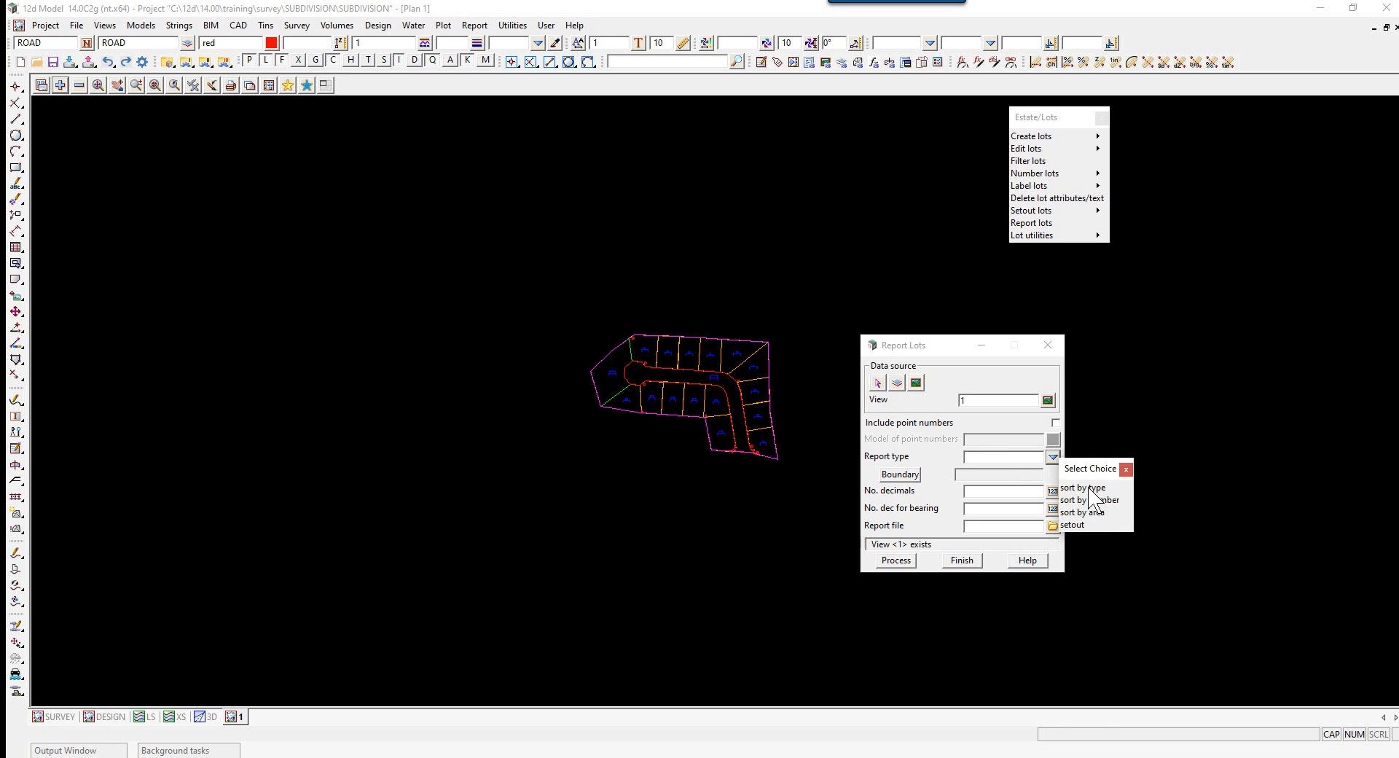
left_click(1083, 488)
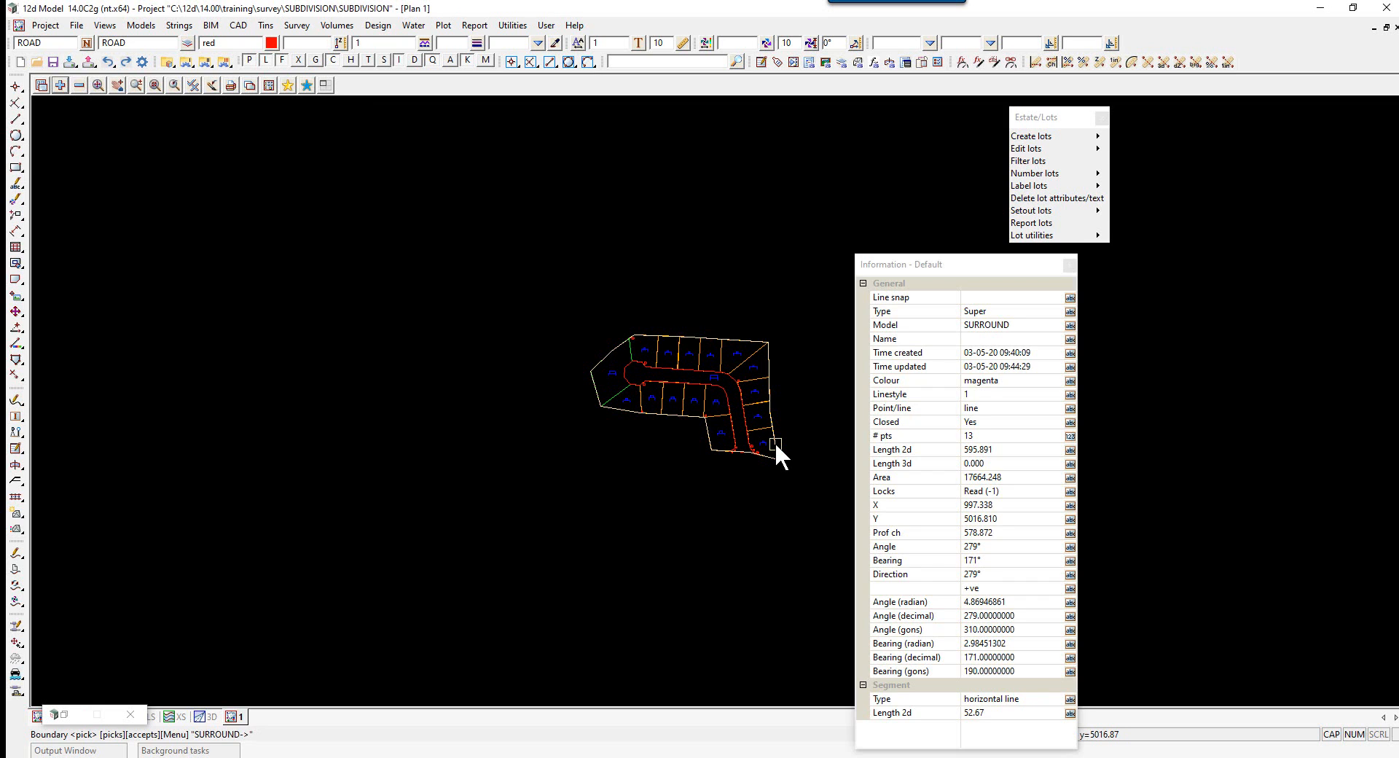
Step: Use SURROUND as boundary, 3 decimals, 0 bearing decimals, report file LOTS
left_click(1032, 222)
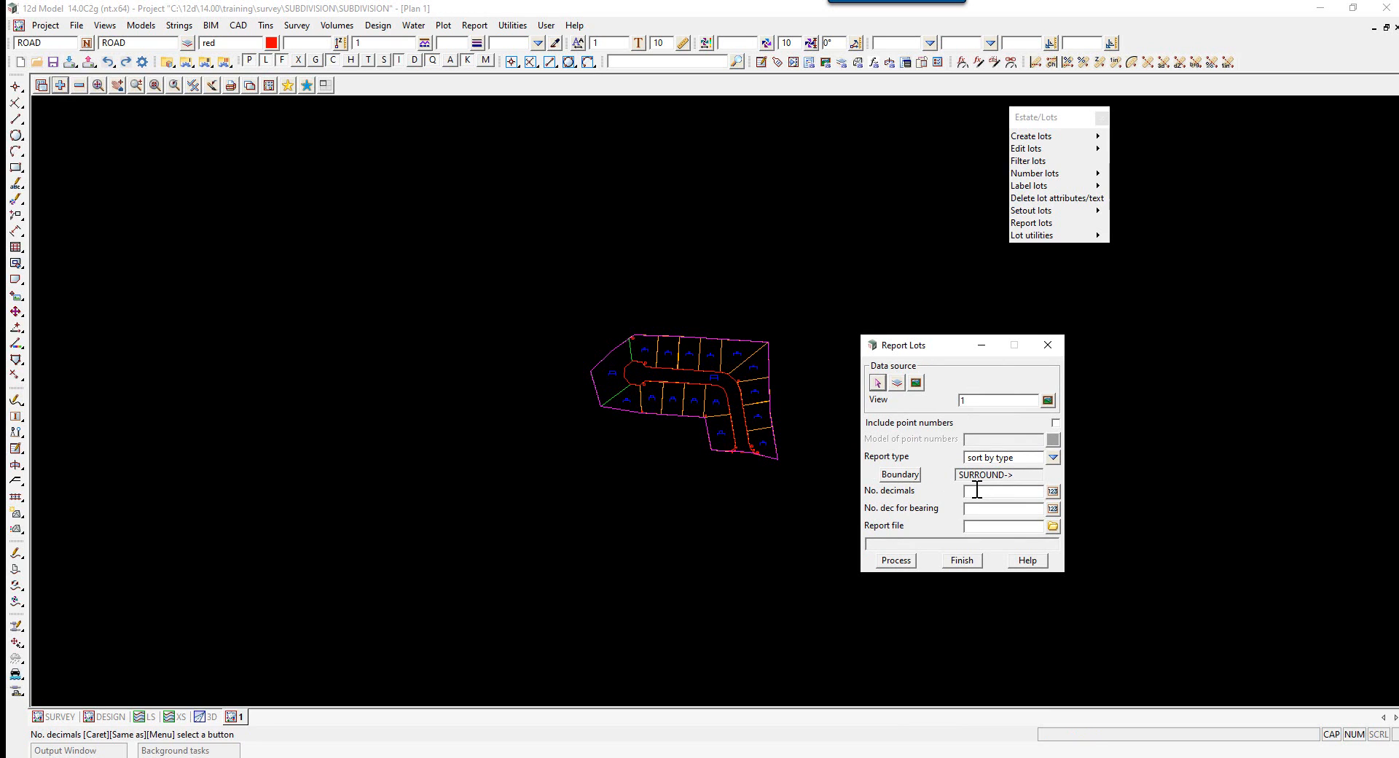
type("3")
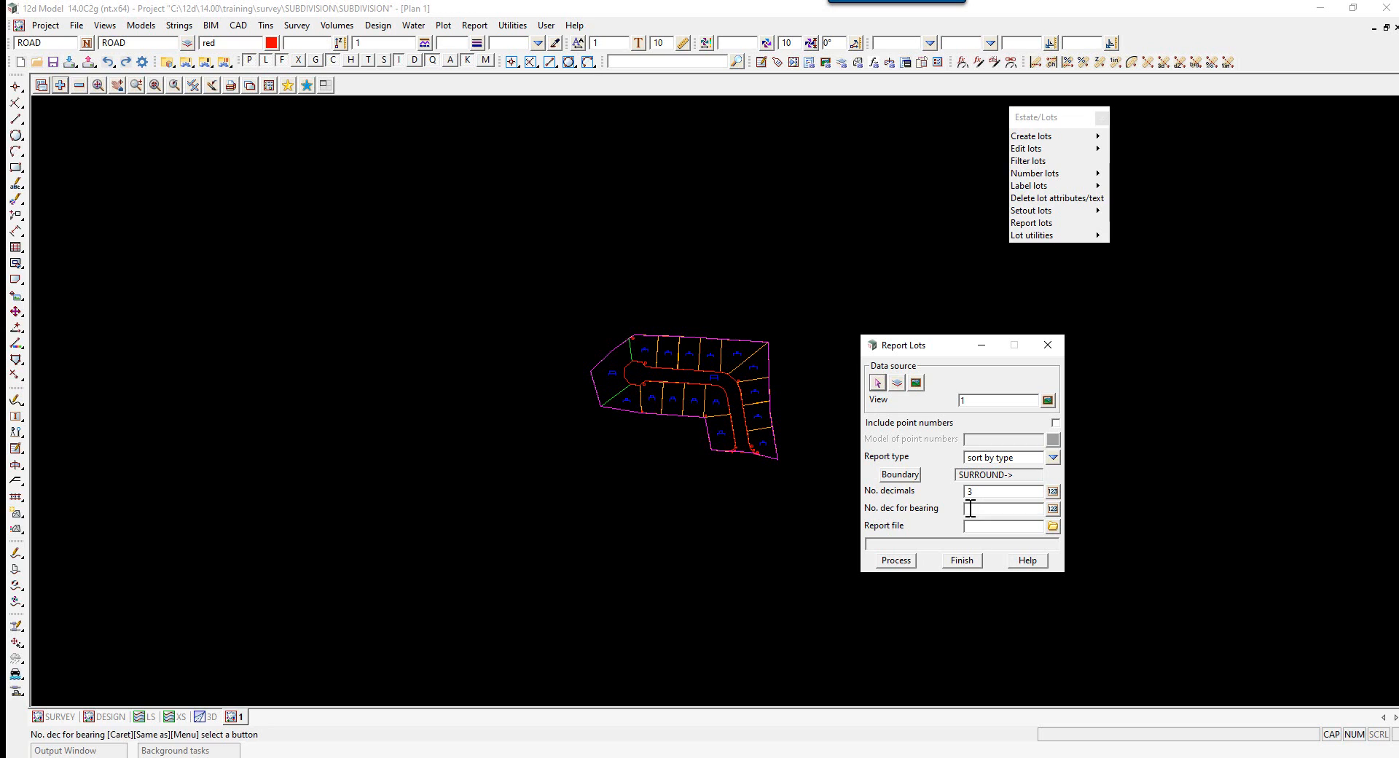
type("0")
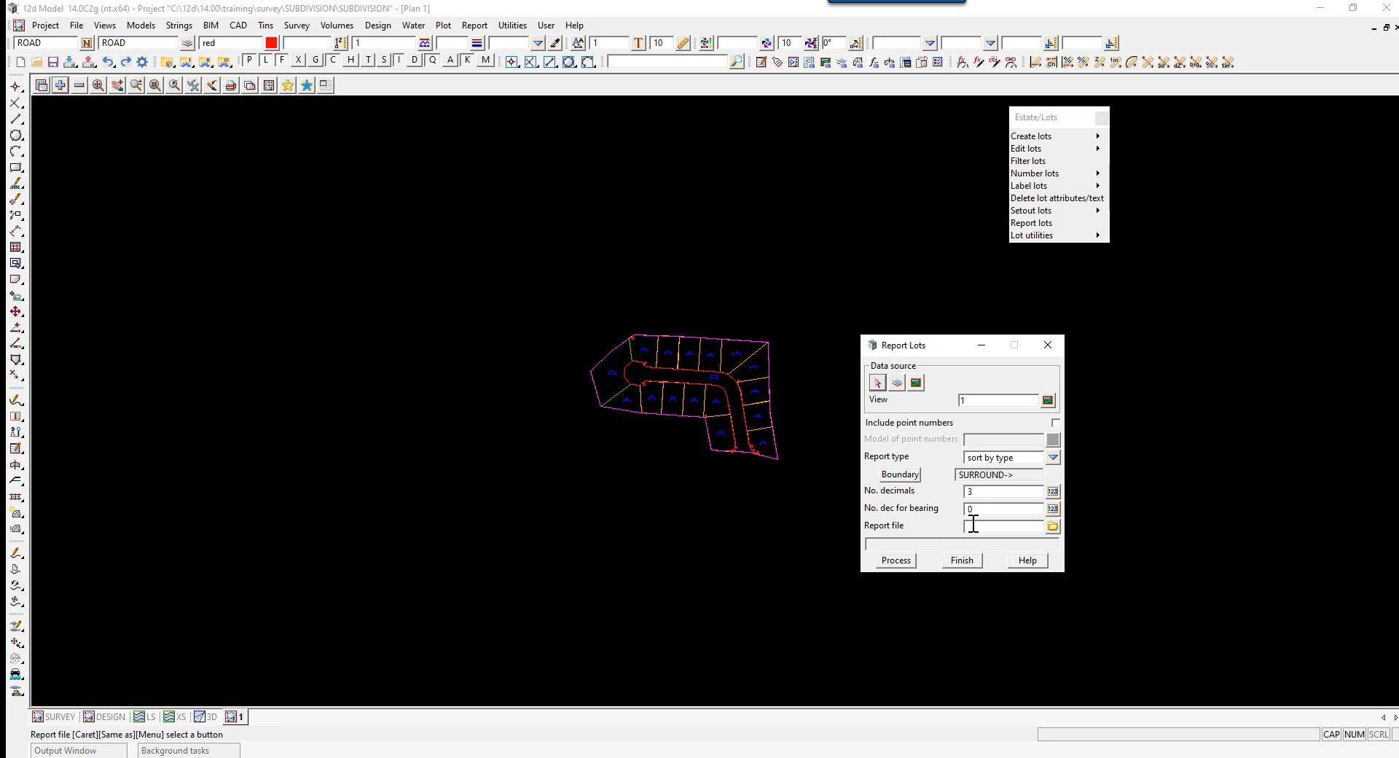
type("LOTS.rpt")
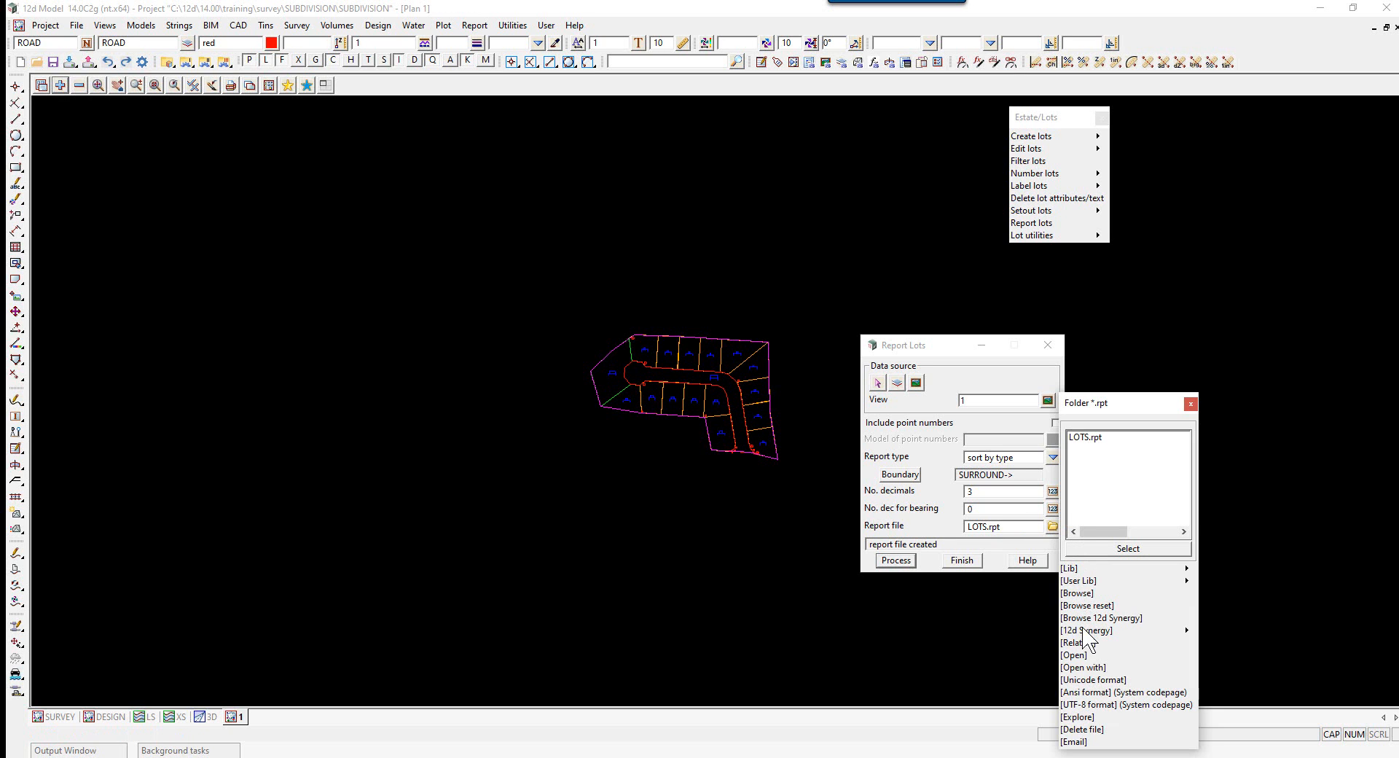
Step: Open LOTS.rpt in Notepad and maximise the window
left_click(1074, 655)
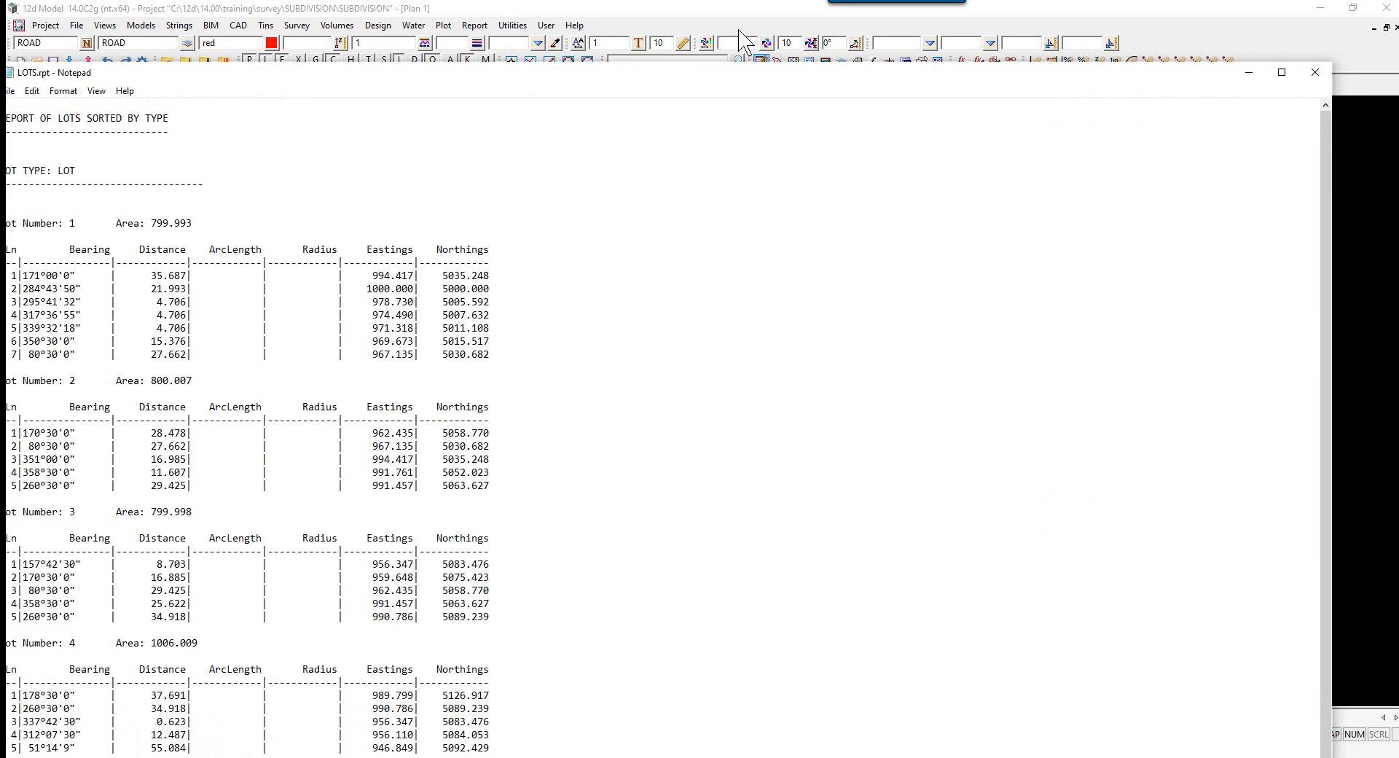
left_click(1281, 72)
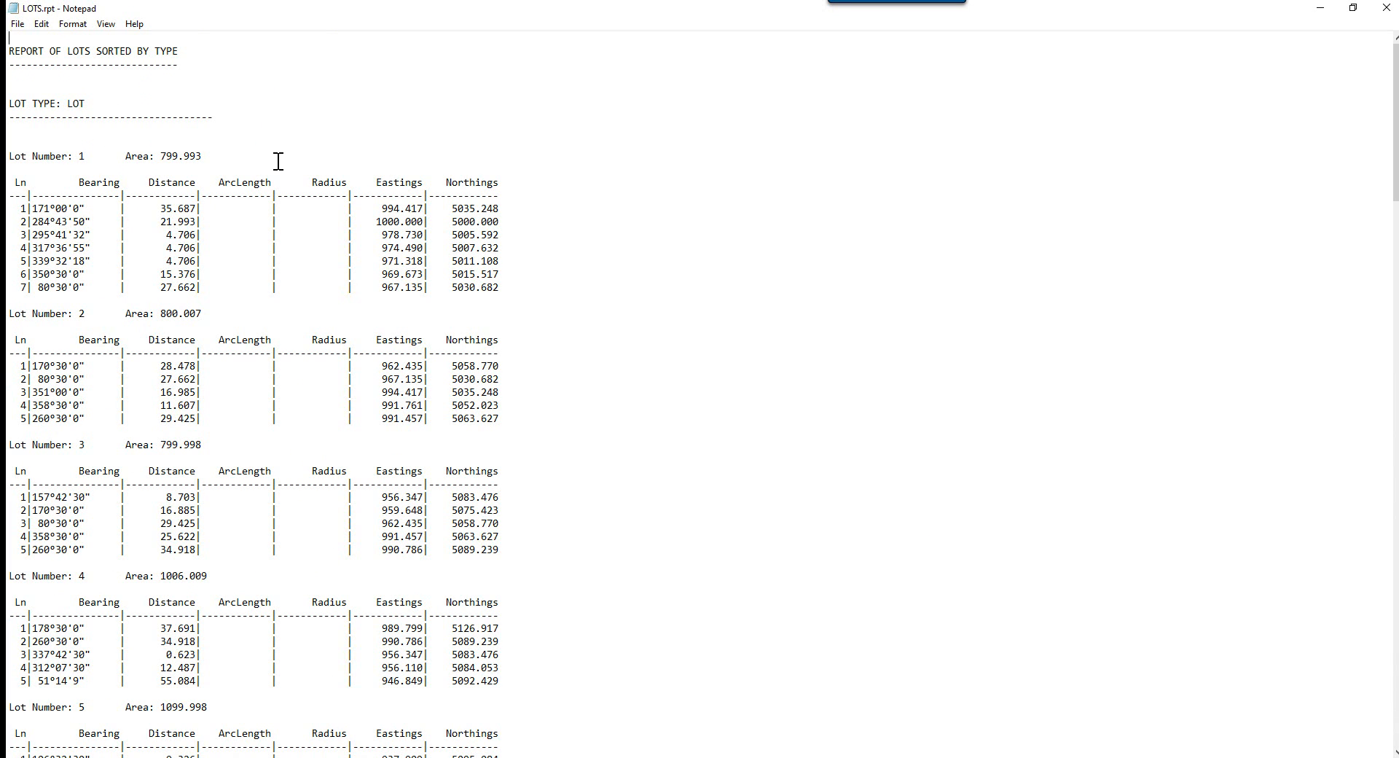
mouse_move(58, 227)
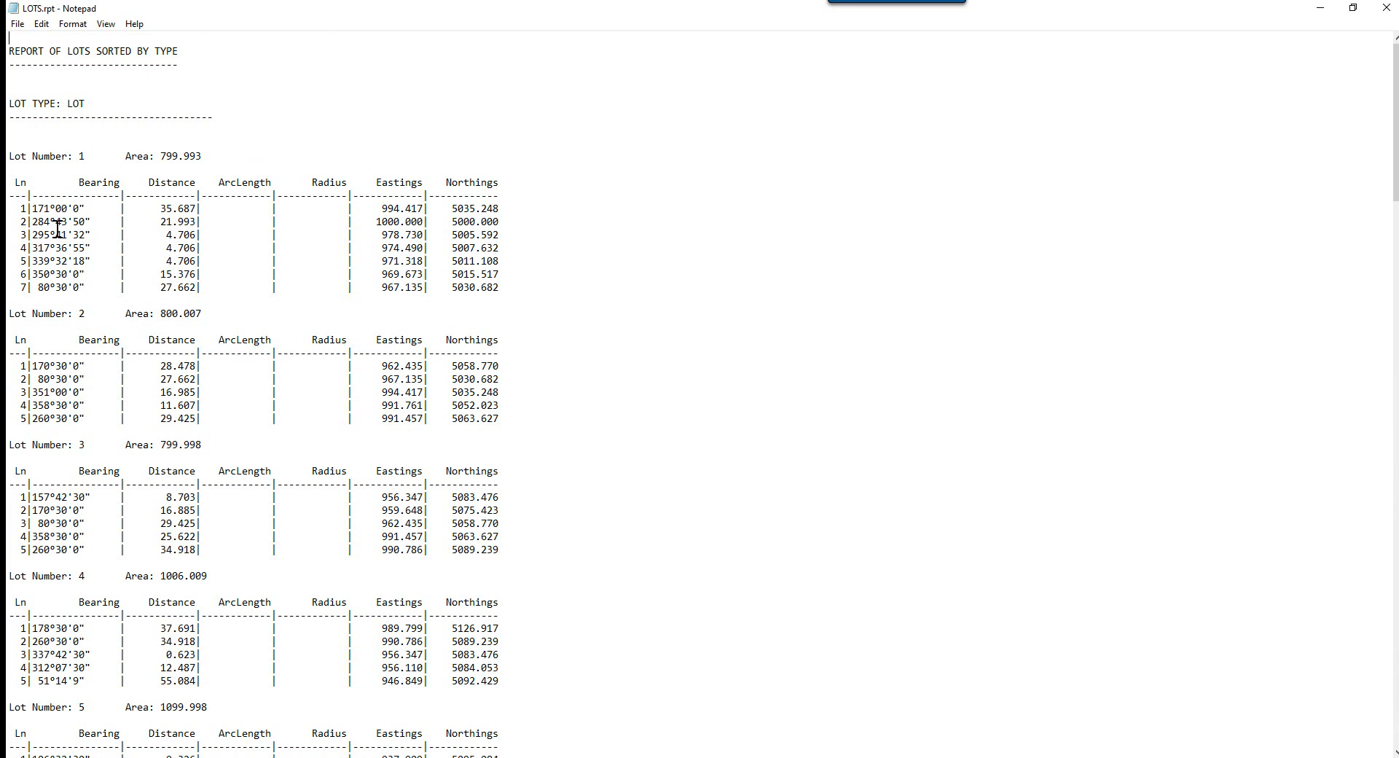
mouse_move(373, 199)
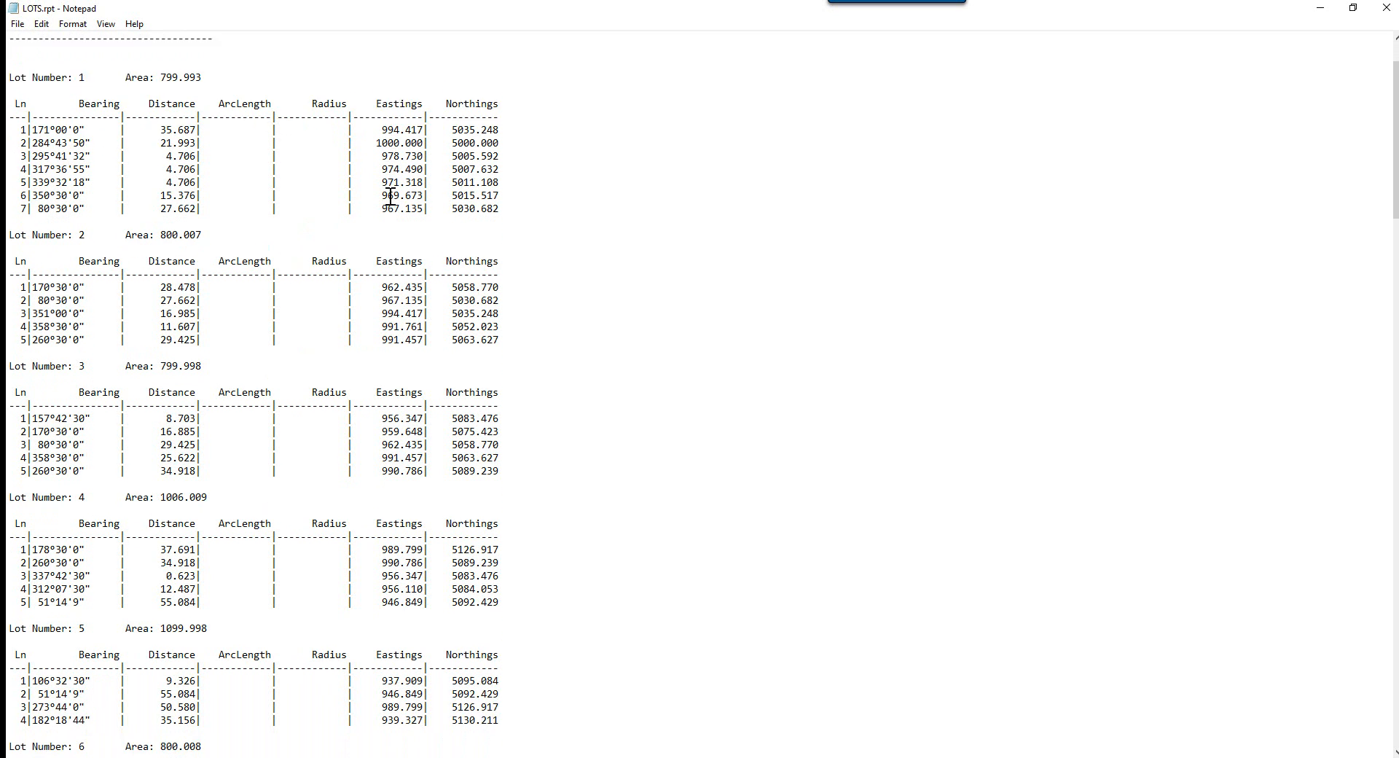
Step: Scroll through LOTS.rpt from Lot 3 down to the PARK and ROAD lot listings
scroll("down", 3)
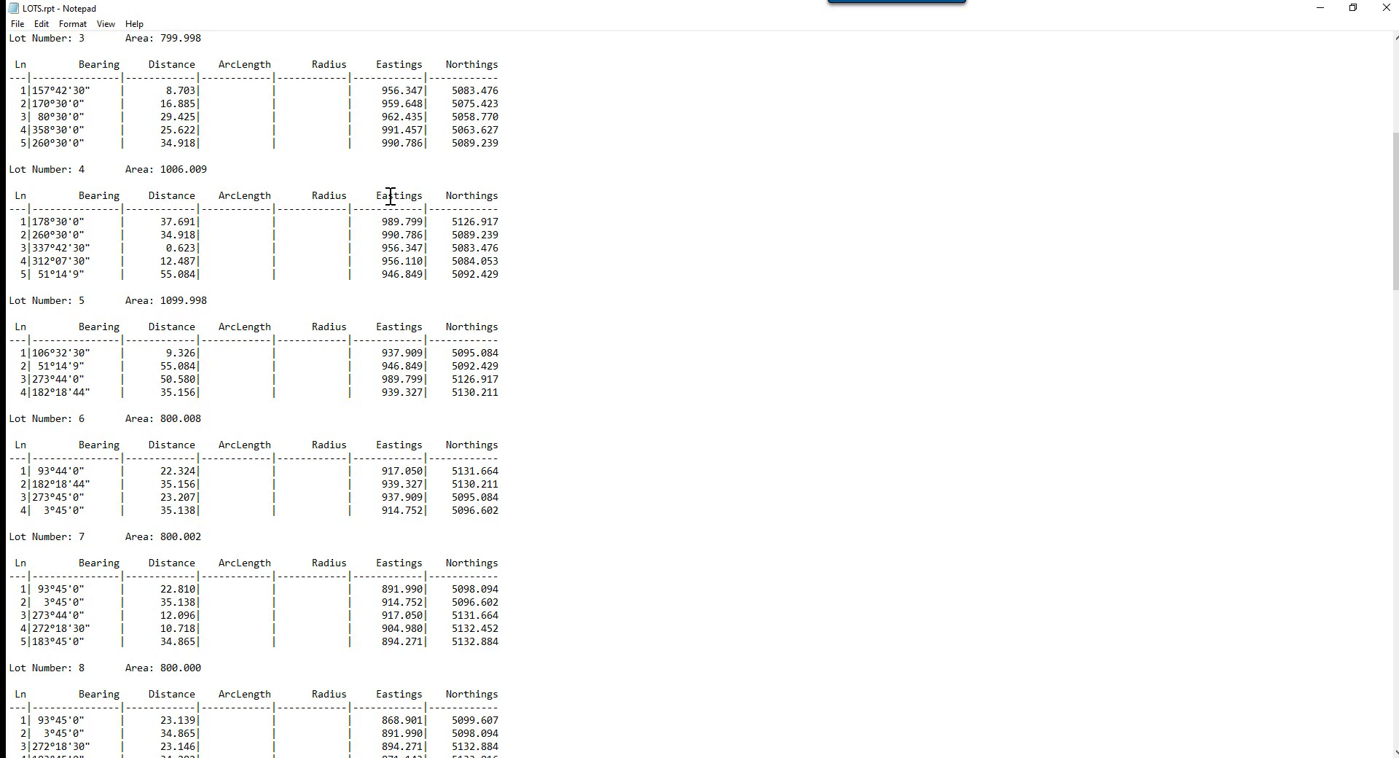
scroll("down", 3)
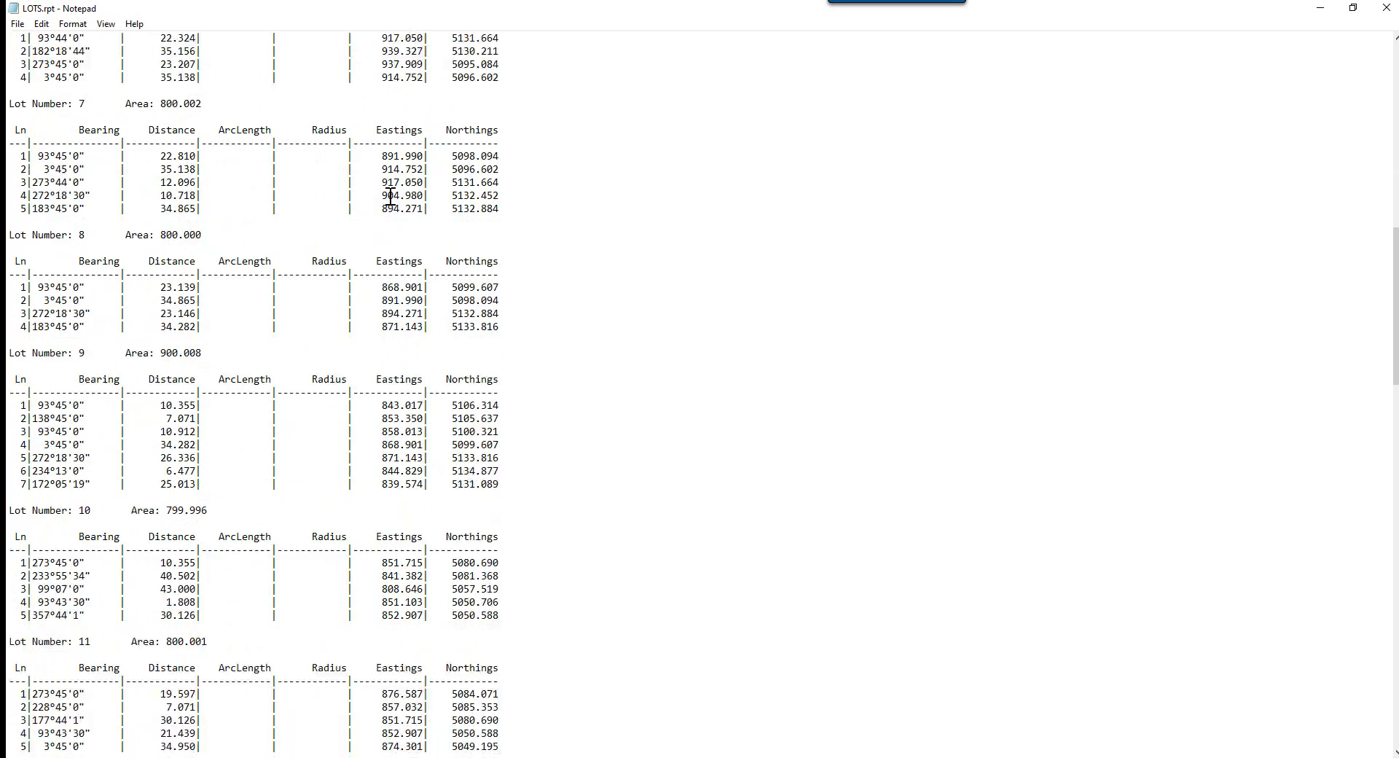
scroll("down", 3)
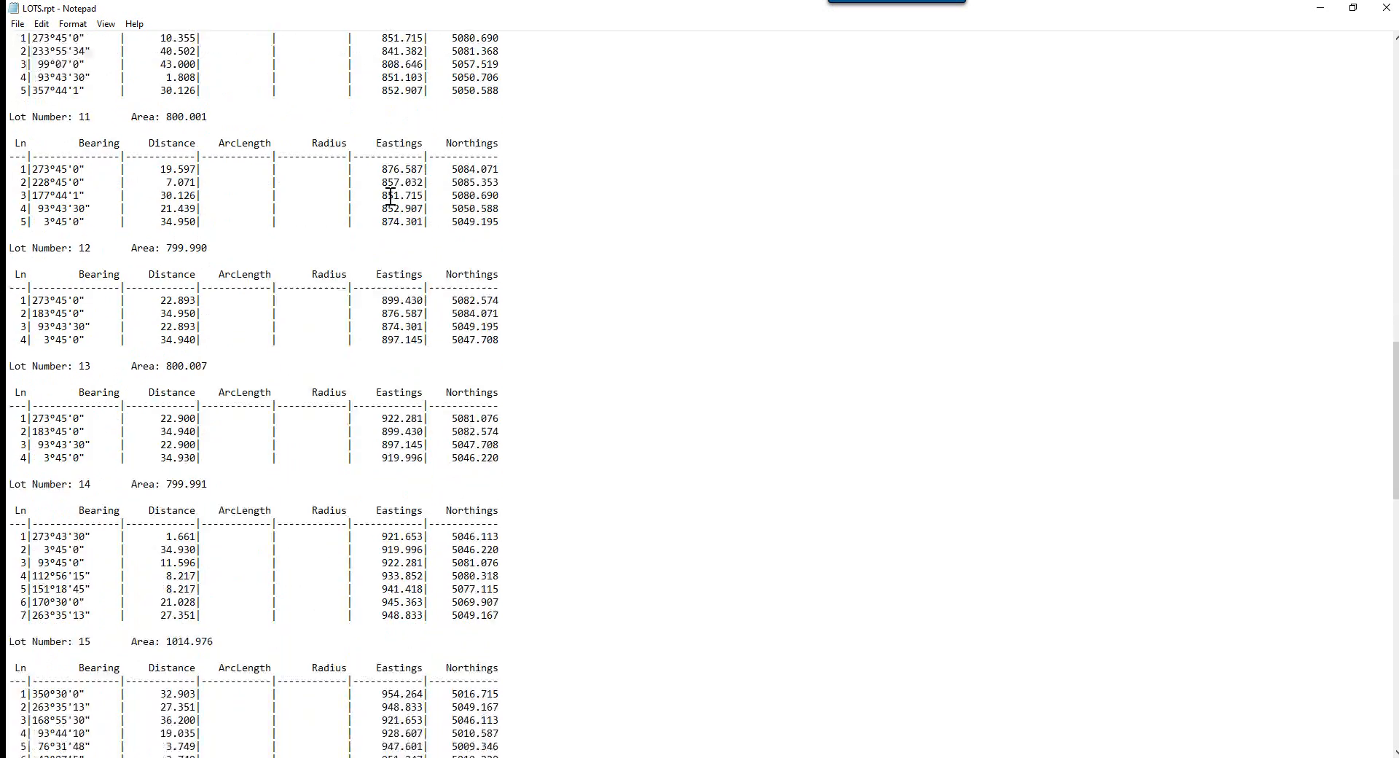
scroll("down", 3)
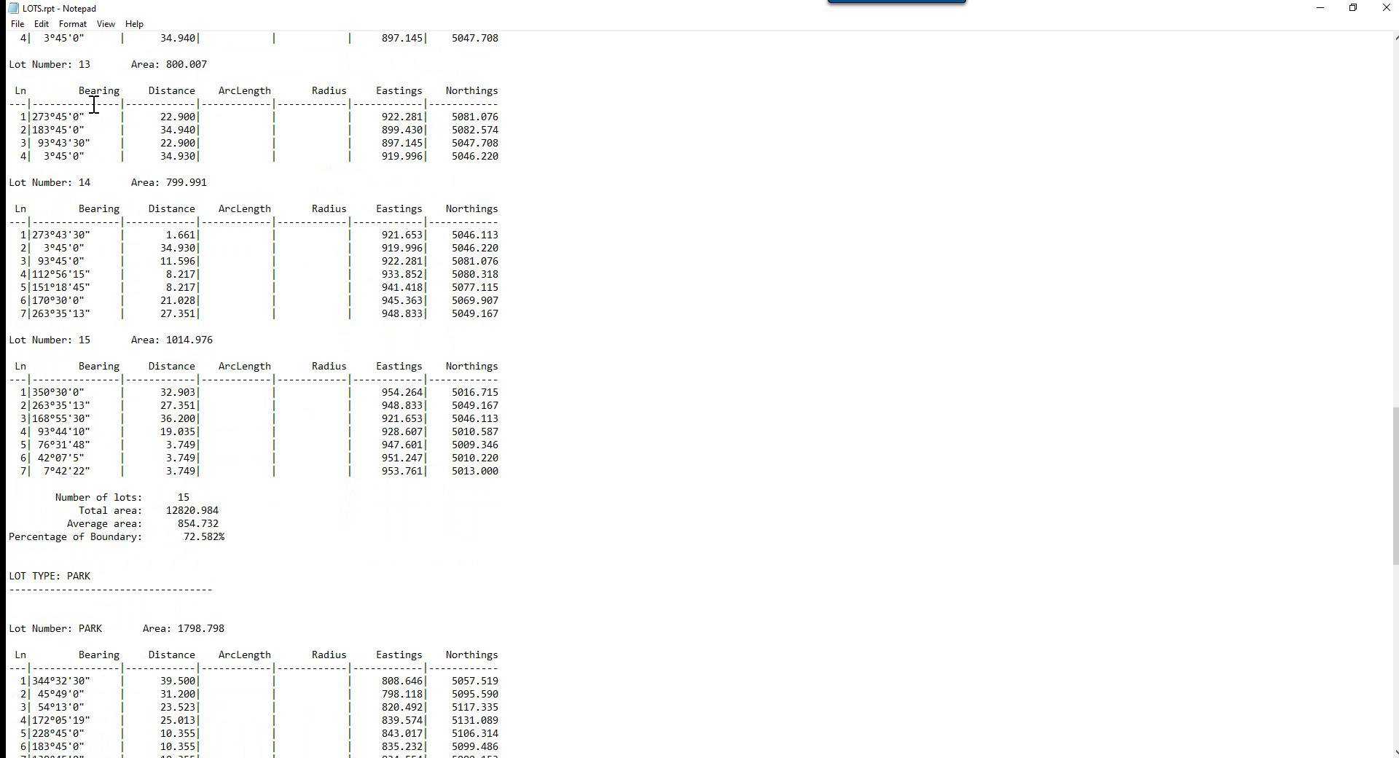
mouse_move(125, 497)
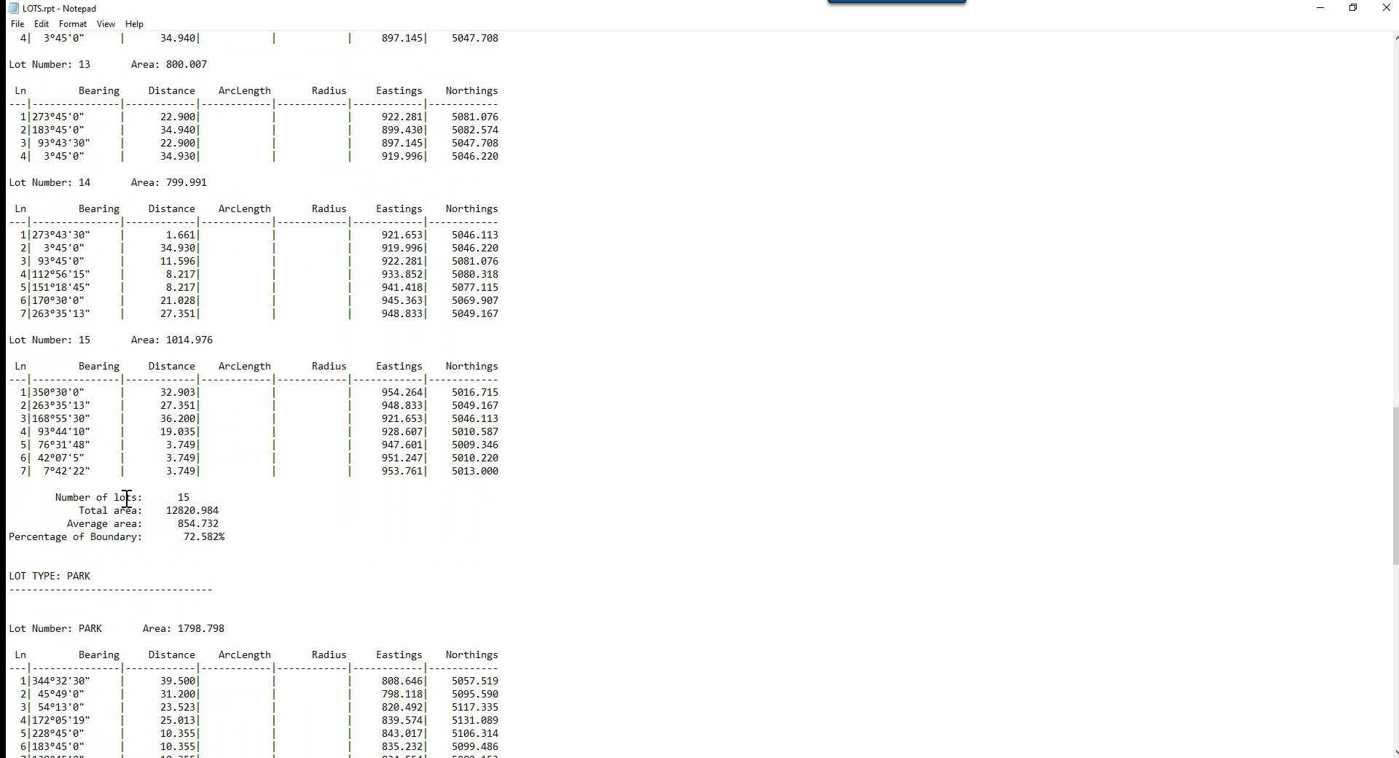
mouse_move(199, 510)
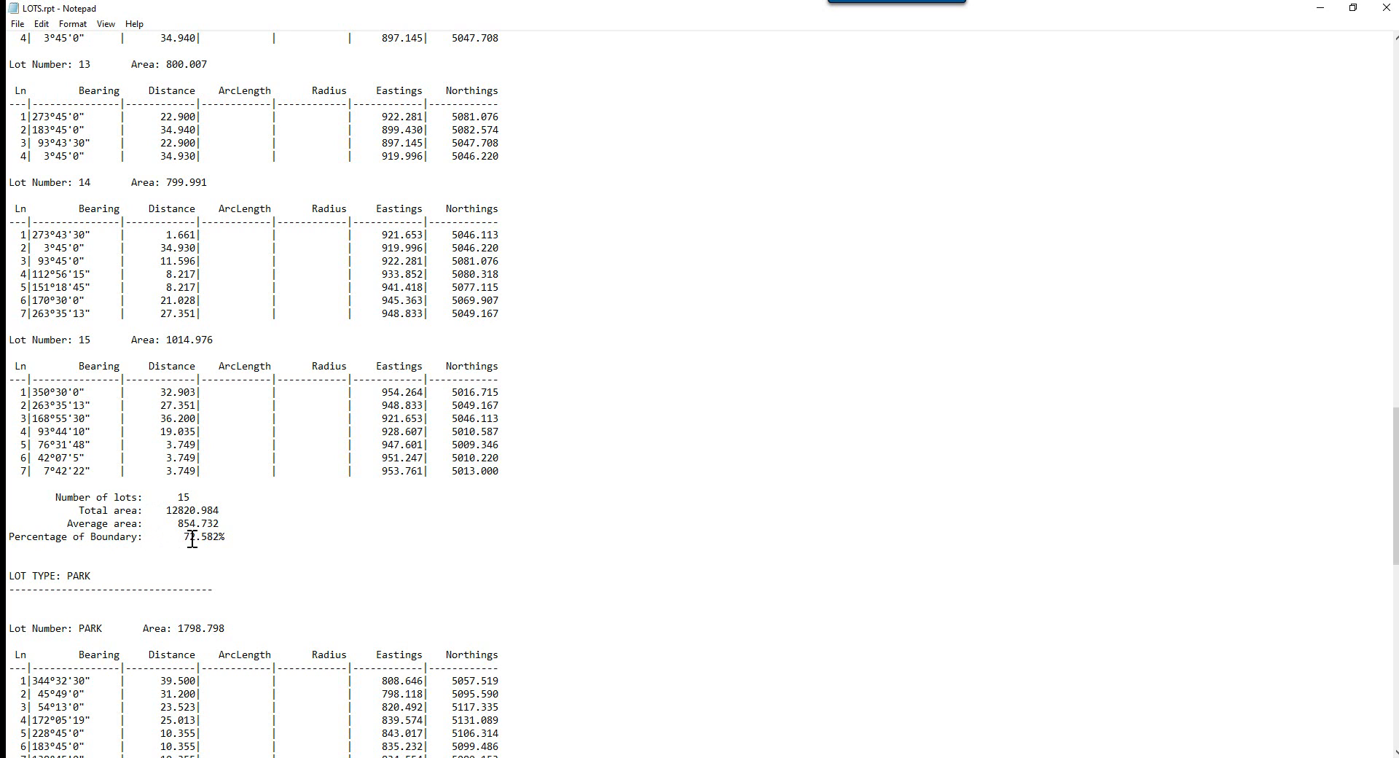
scroll("down", 3)
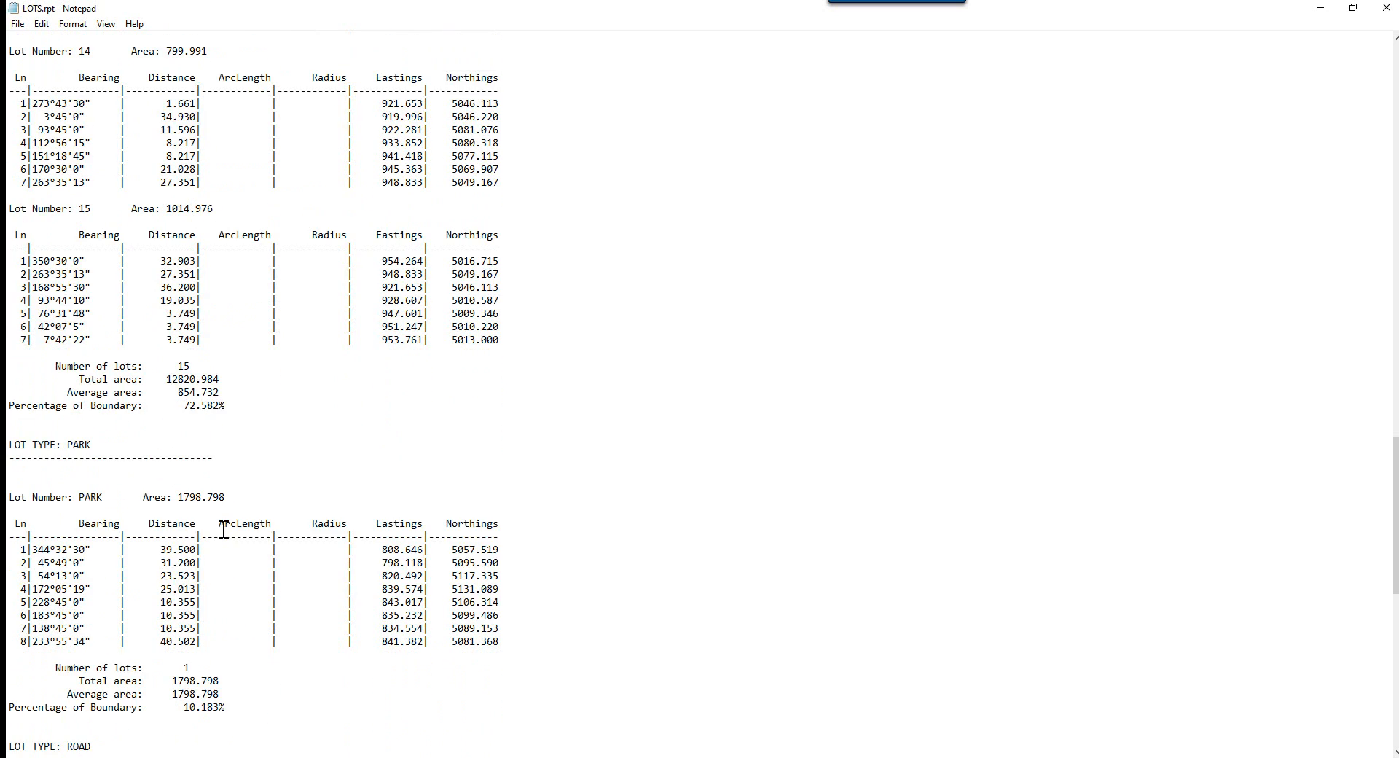
scroll("down", 3)
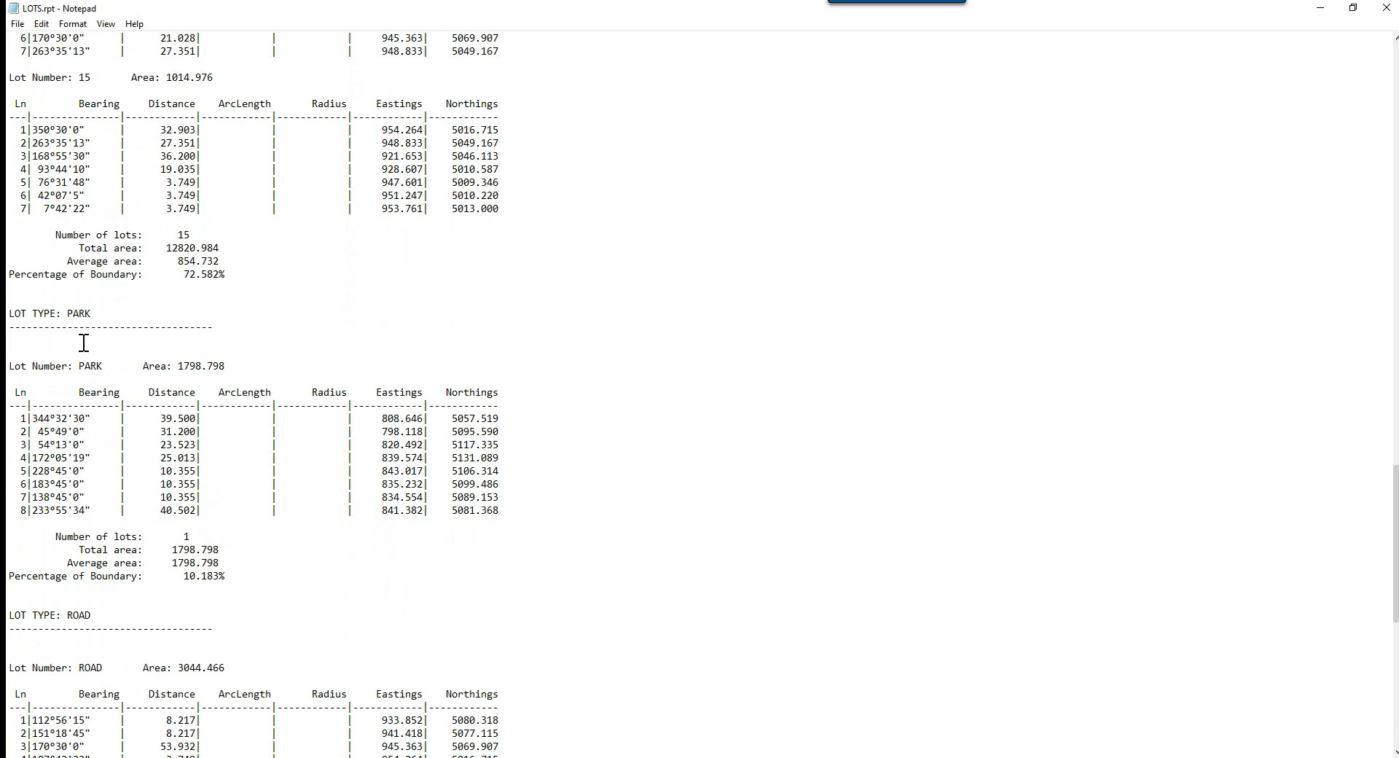
mouse_move(51, 405)
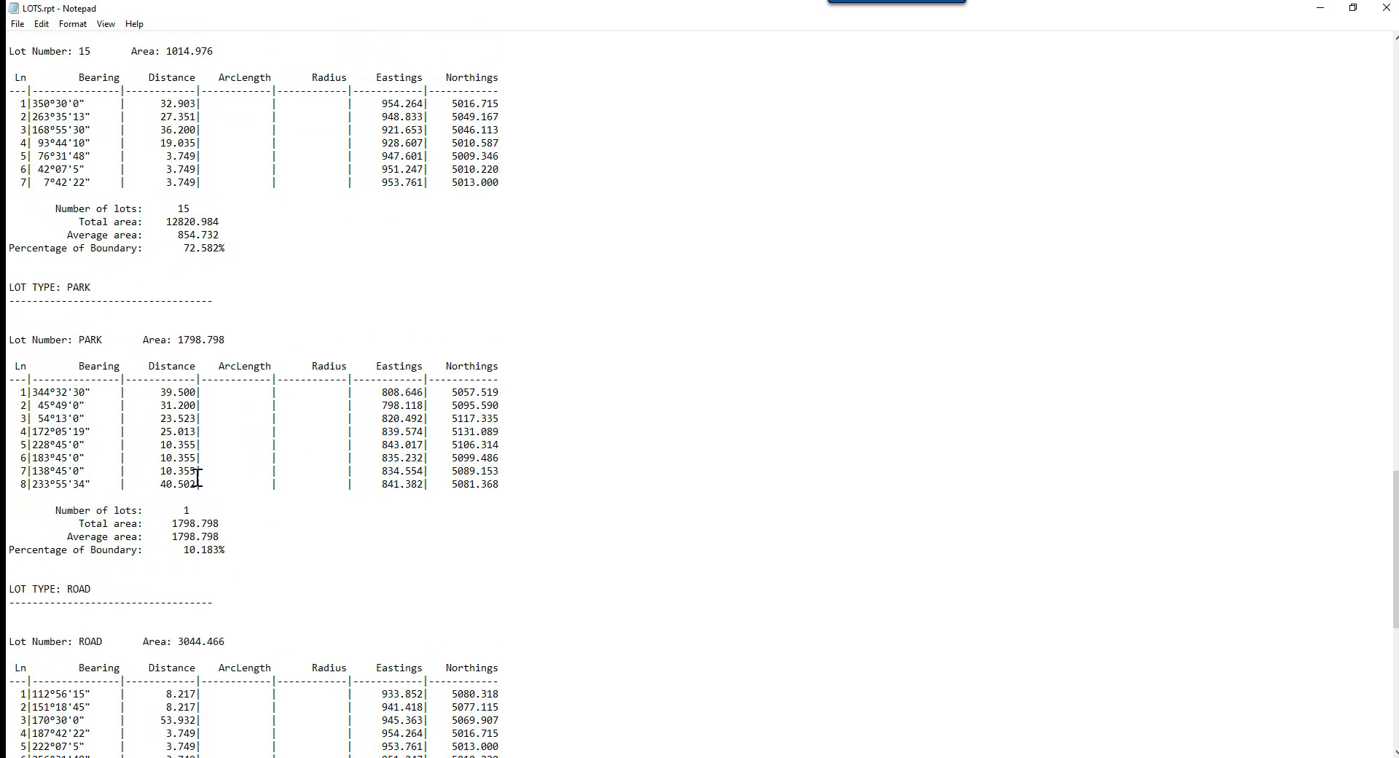
scroll("down", 3)
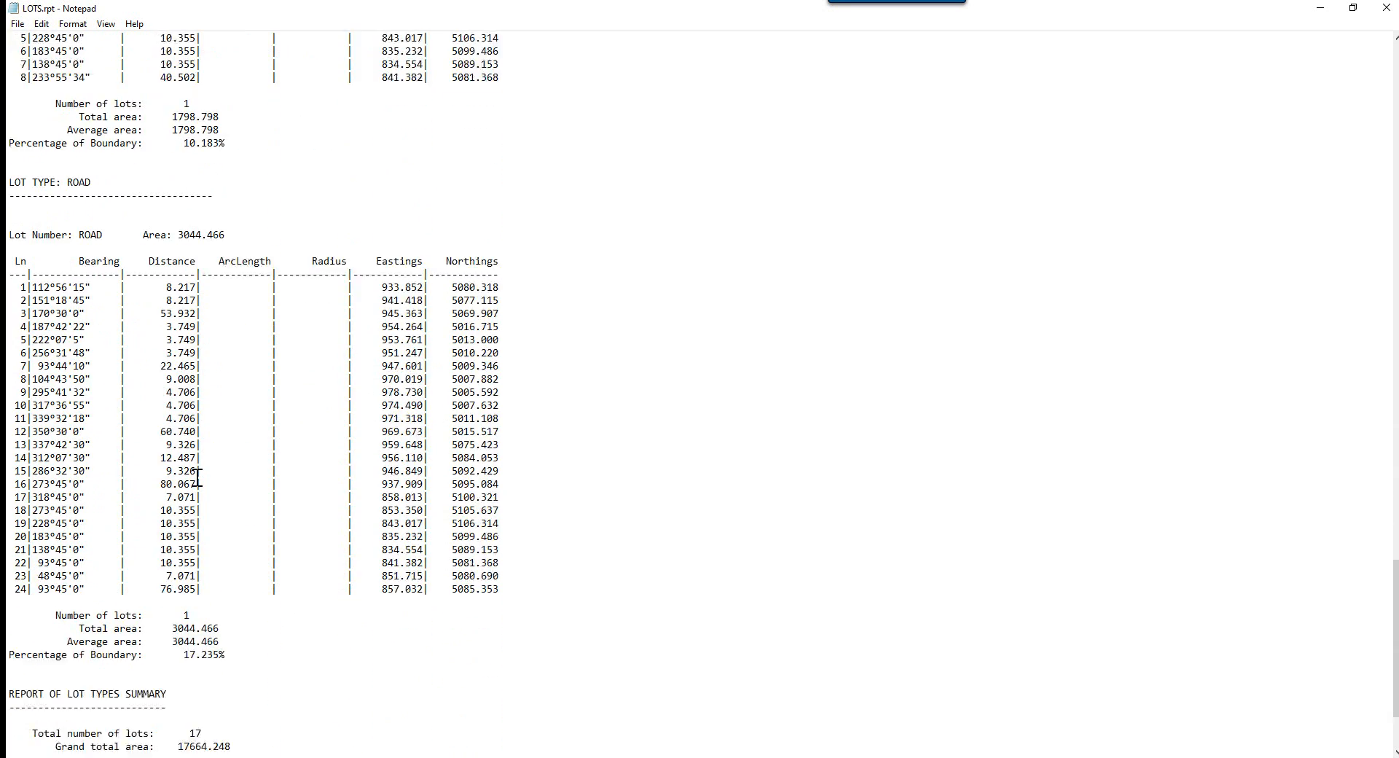
Step: Highlight the 100.000% boundary total in the lot types summary, then close Notepad
scroll("down", 3)
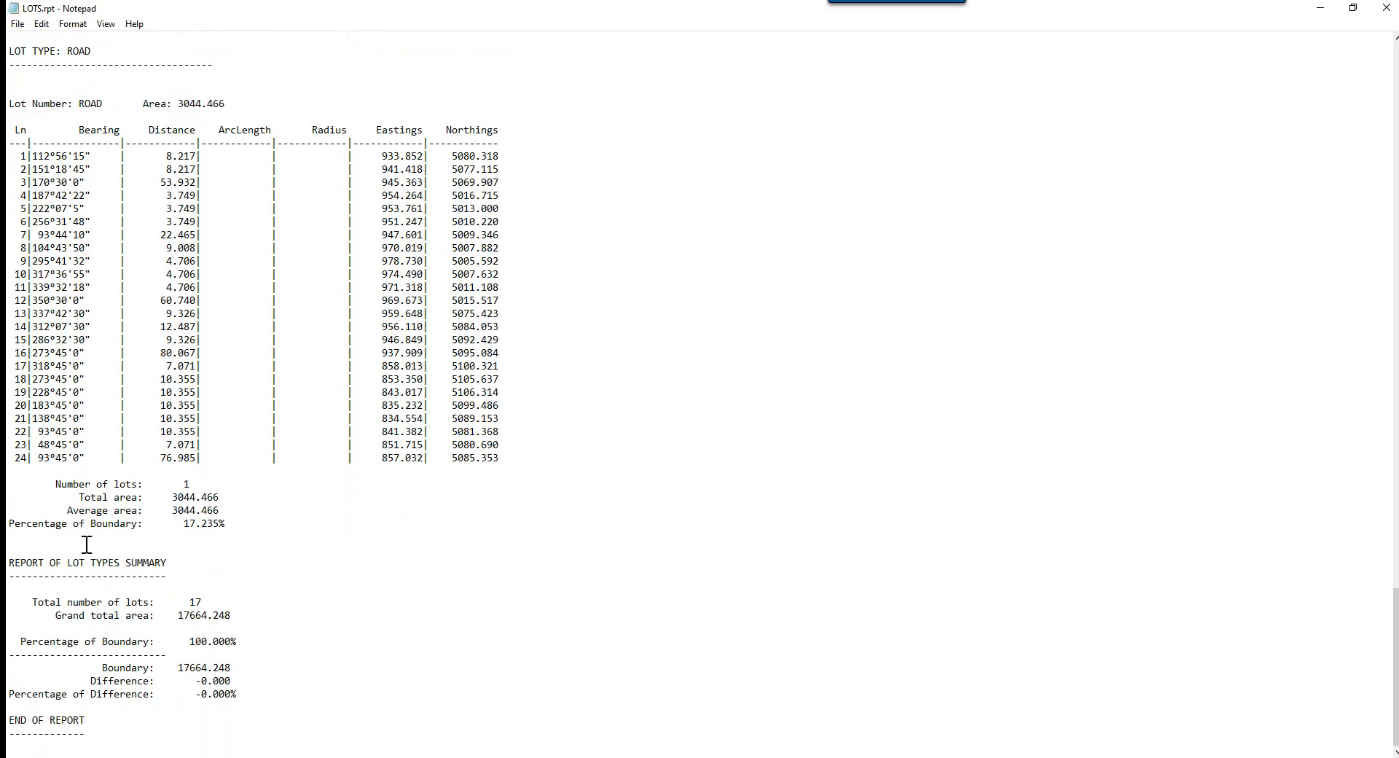
mouse_move(29, 600)
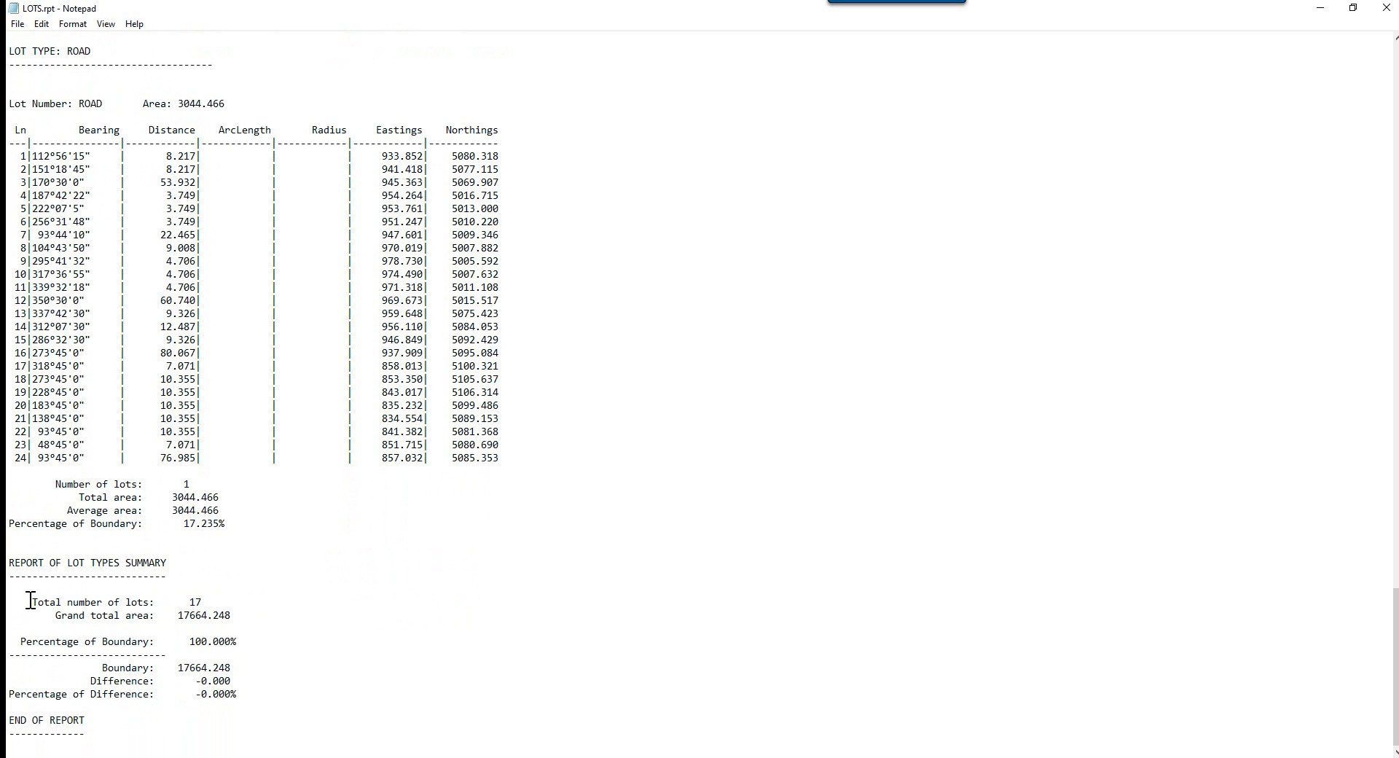
mouse_move(105, 610)
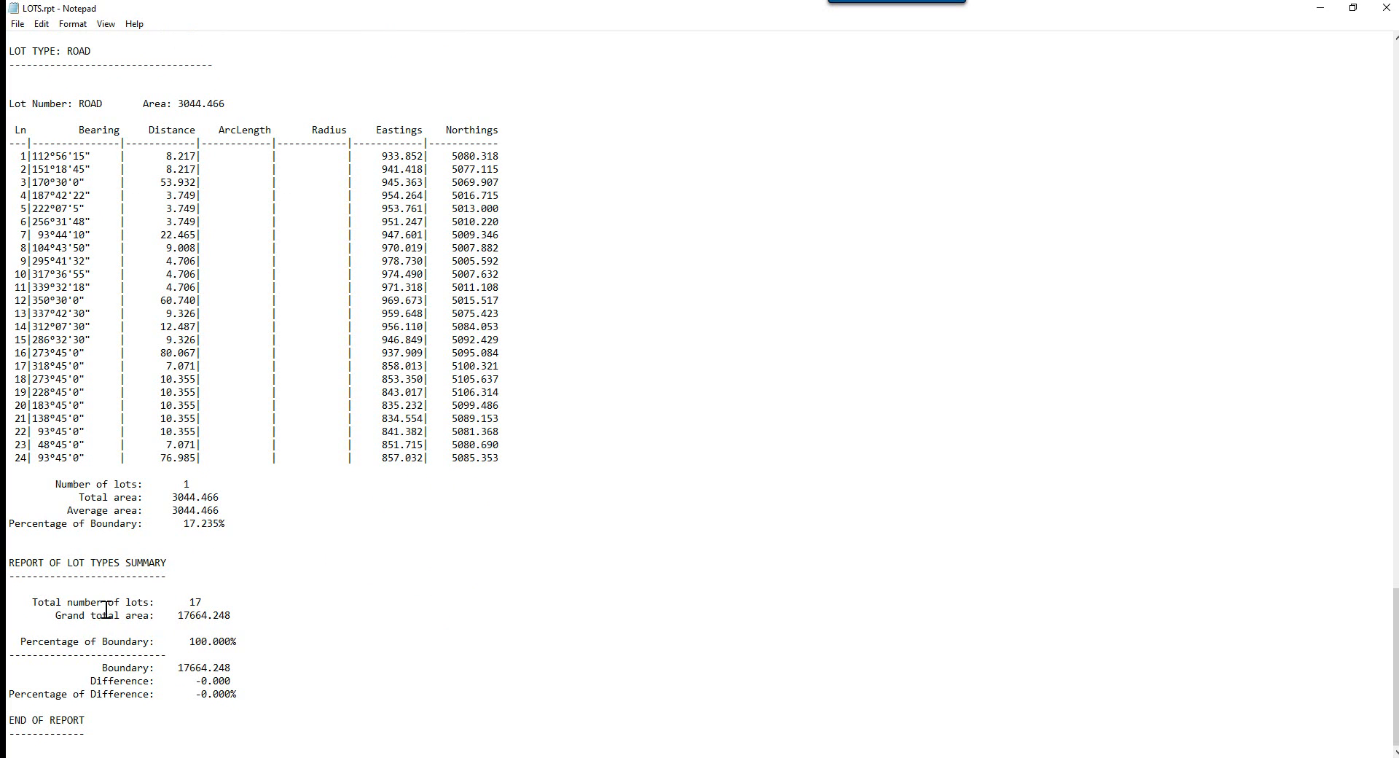
mouse_move(179, 615)
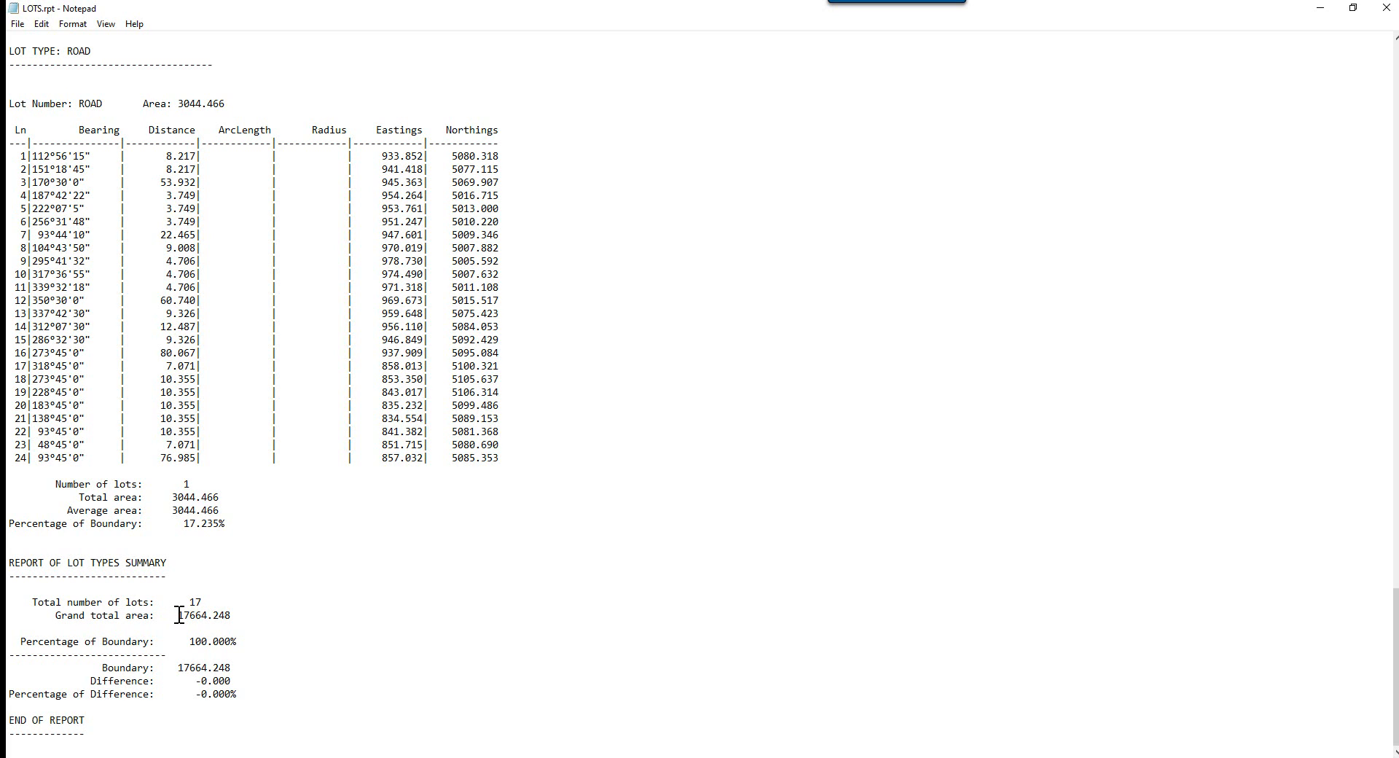
mouse_move(97, 640)
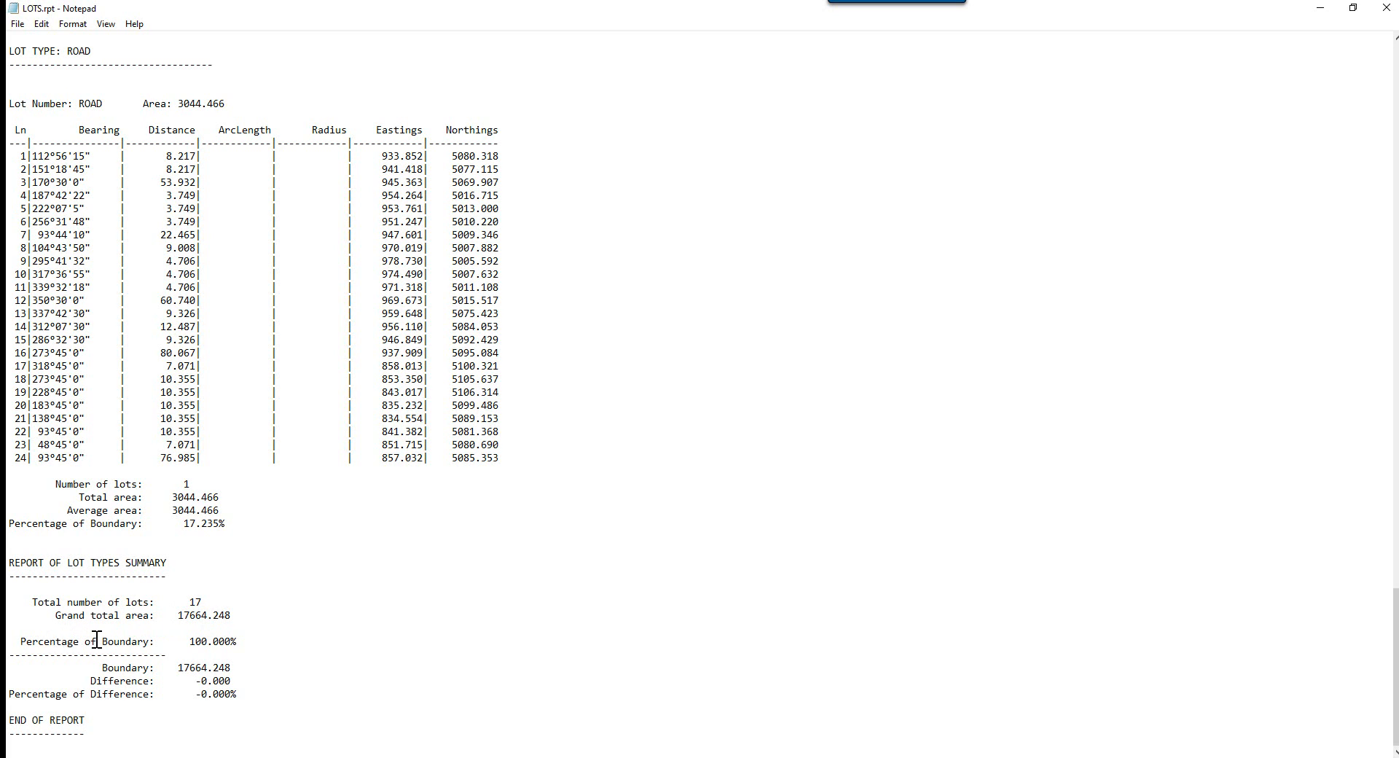
double_click(194, 642)
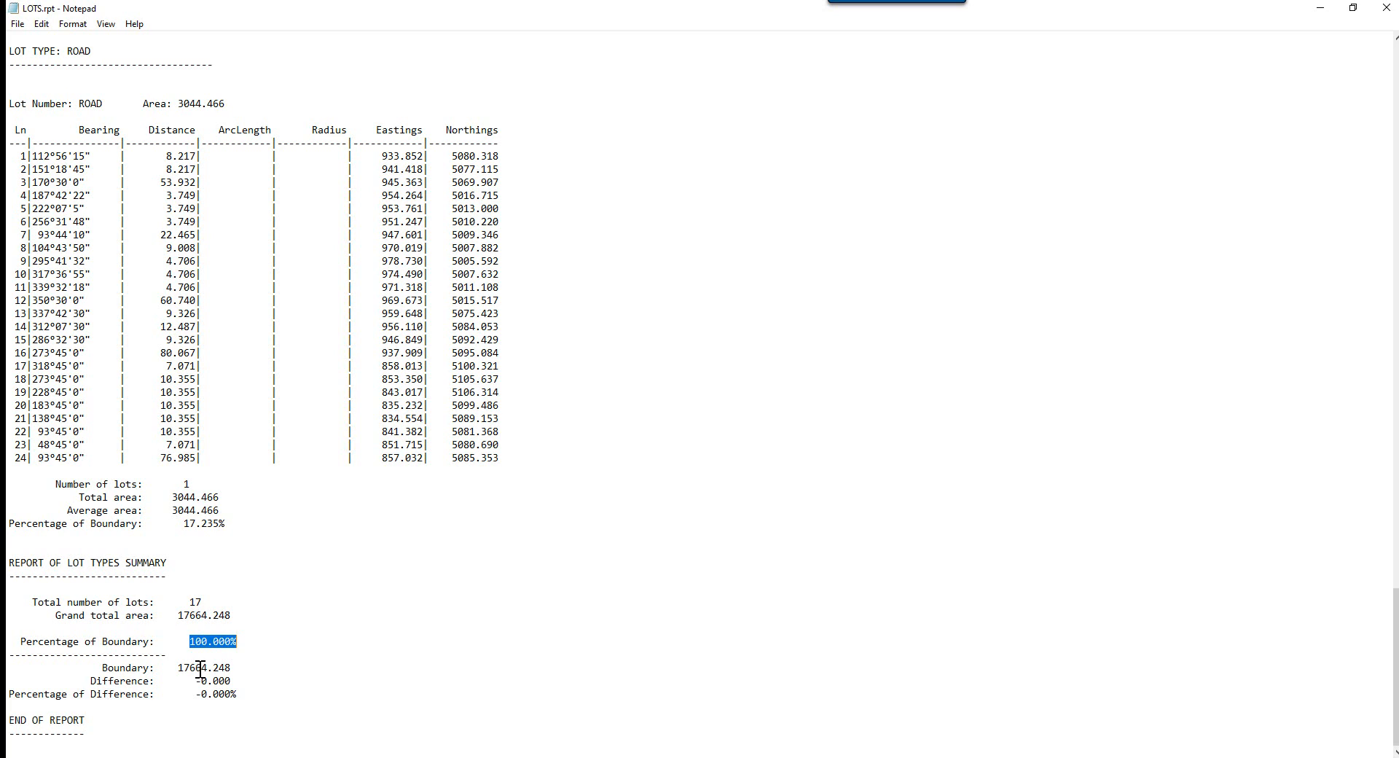
mouse_move(1386, 7)
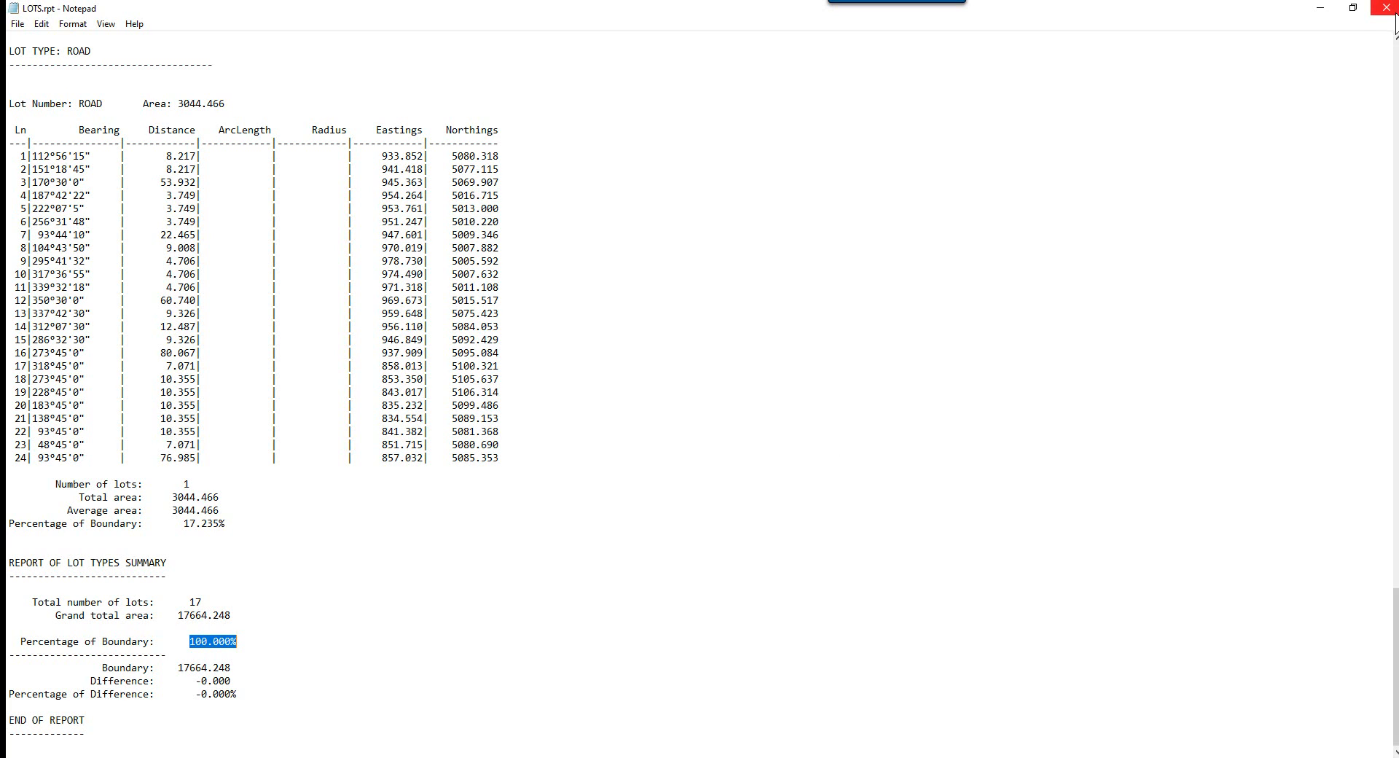
mouse_move(1388, 11)
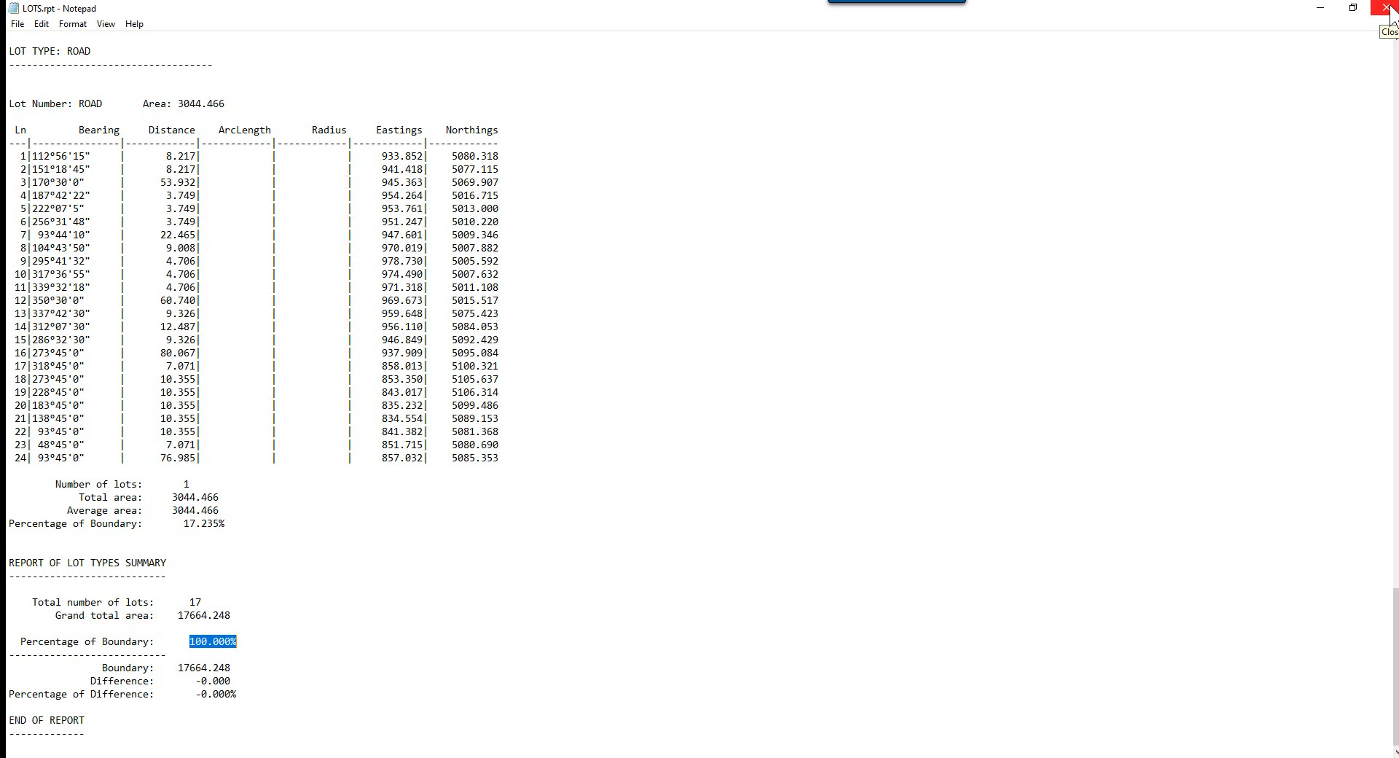
left_click(1389, 8)
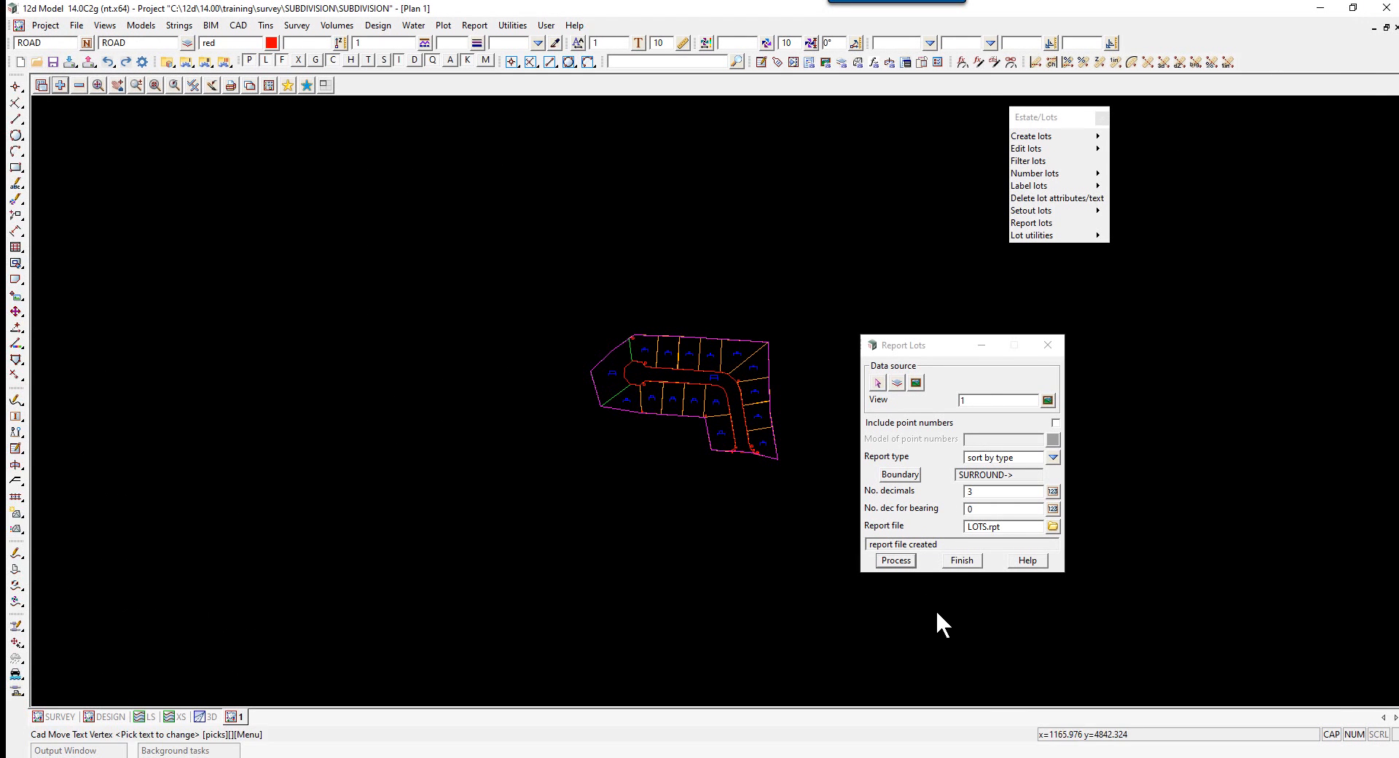